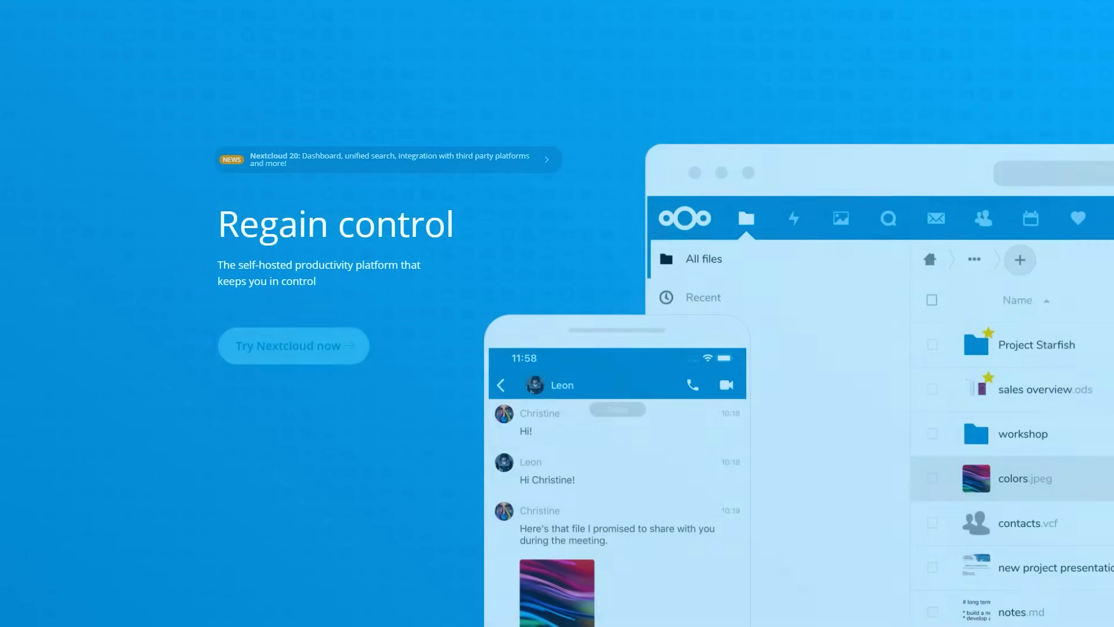
- Copy the Rancher docs' docker run command for persistent data
scroll(down, 3)
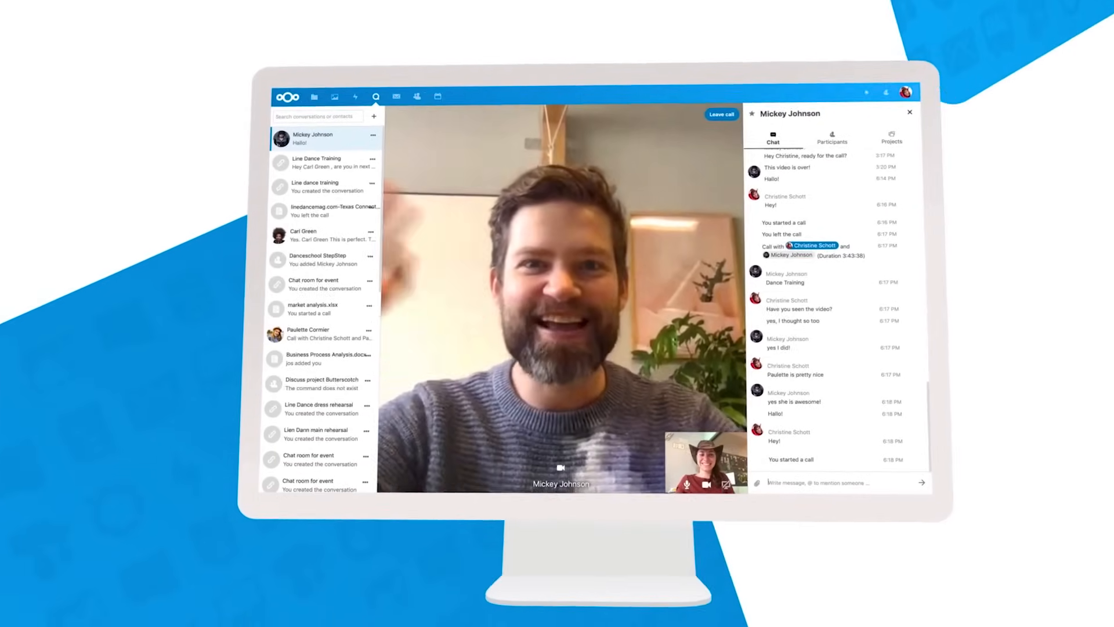
click(437, 96)
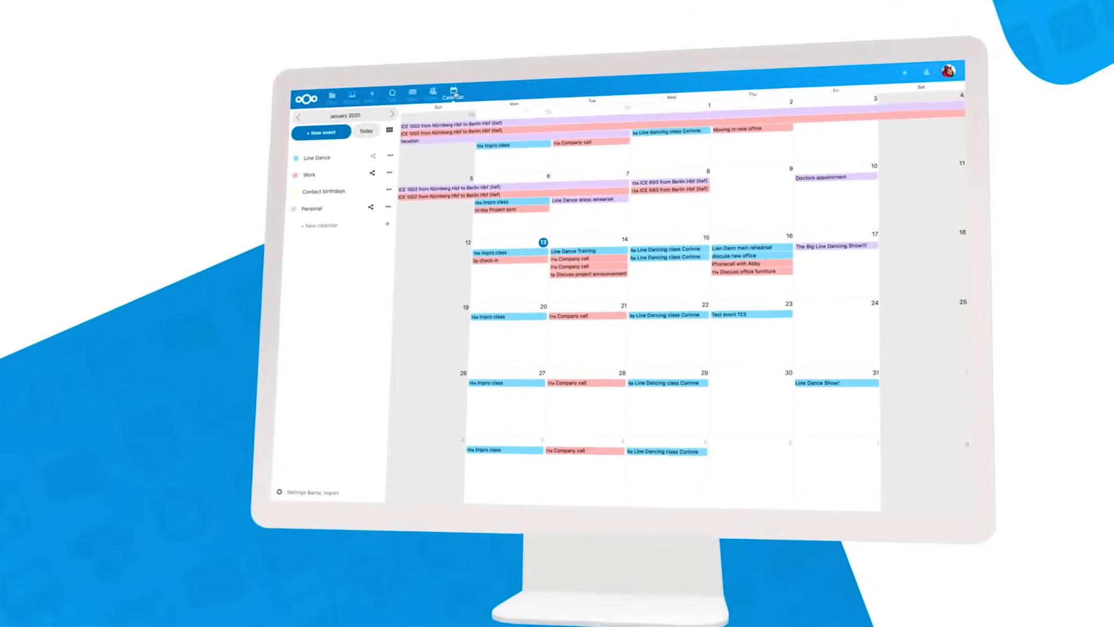
click(426, 95)
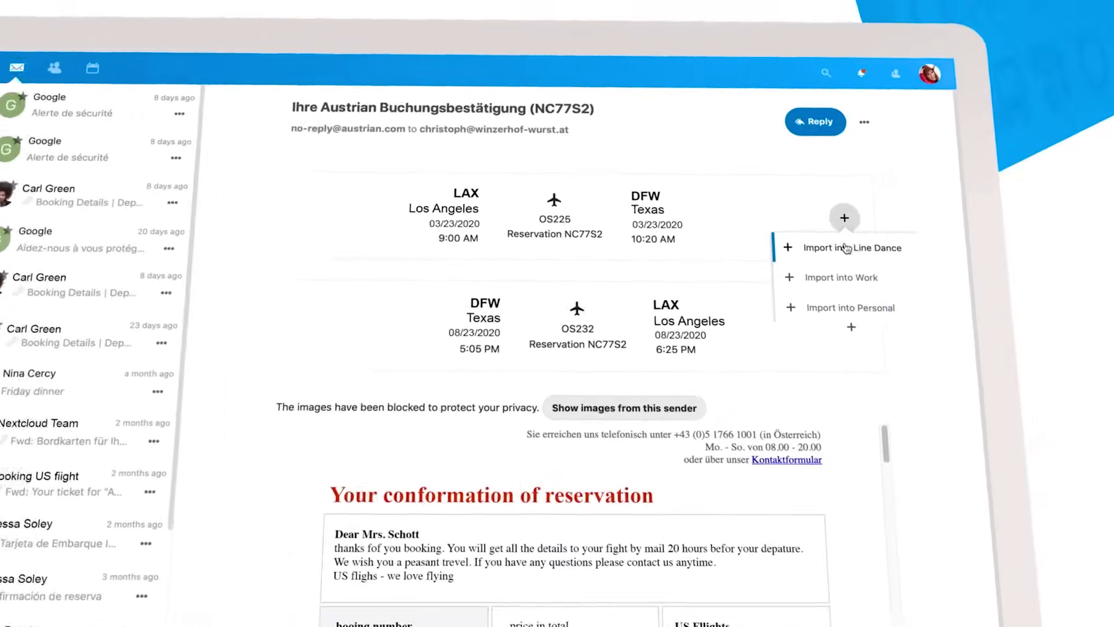
click(852, 247)
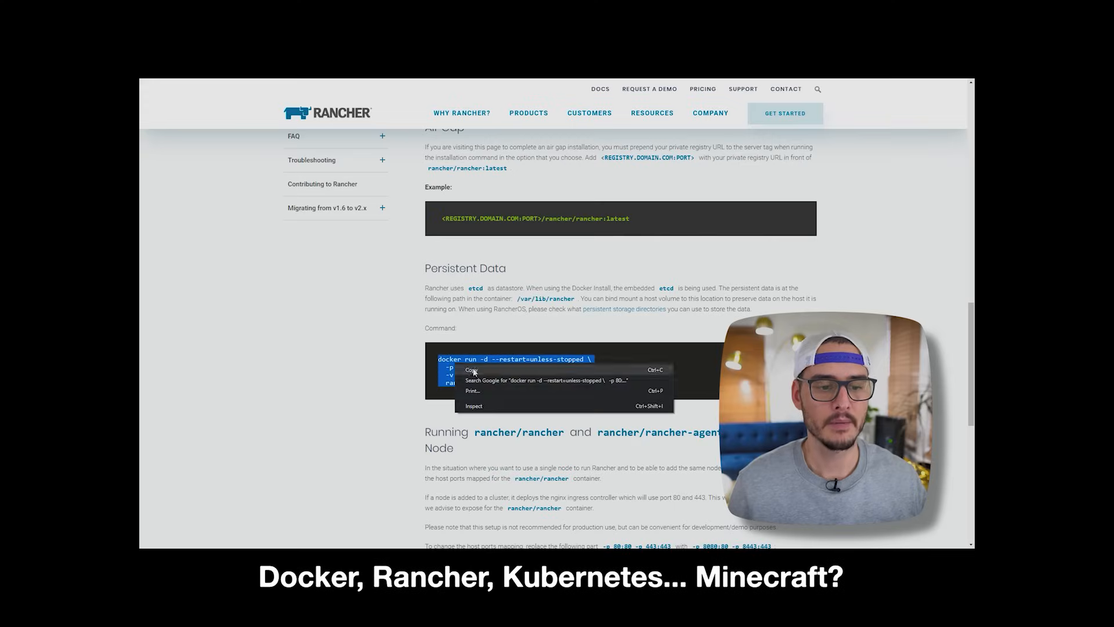
click(472, 370)
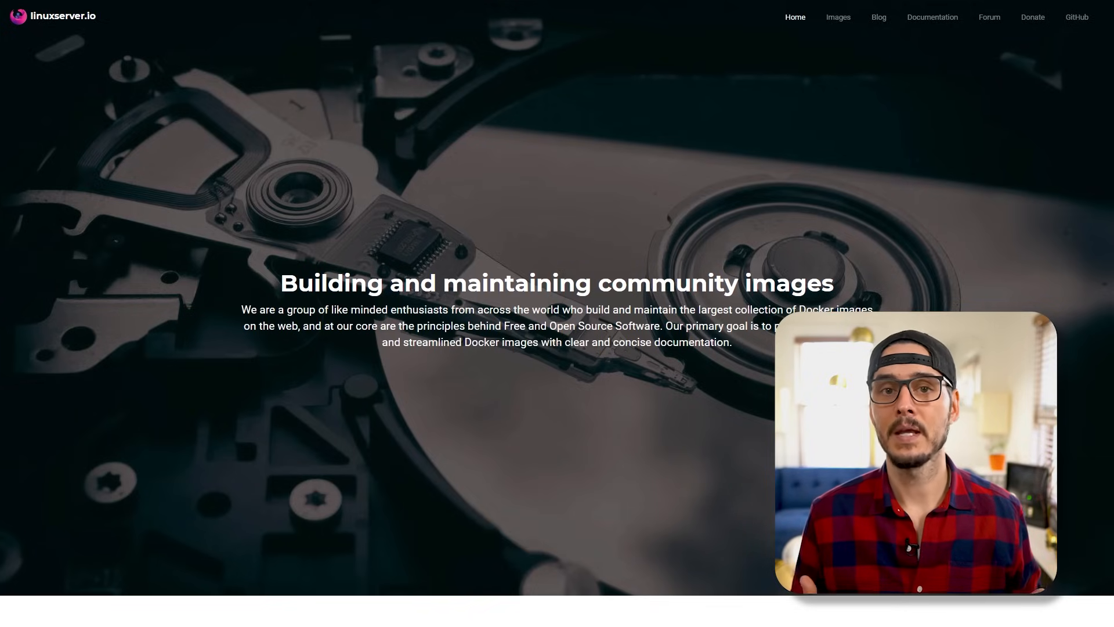
- Open linuxserver.io documentation and scroll to the nextcloud image usage examples
click(933, 17)
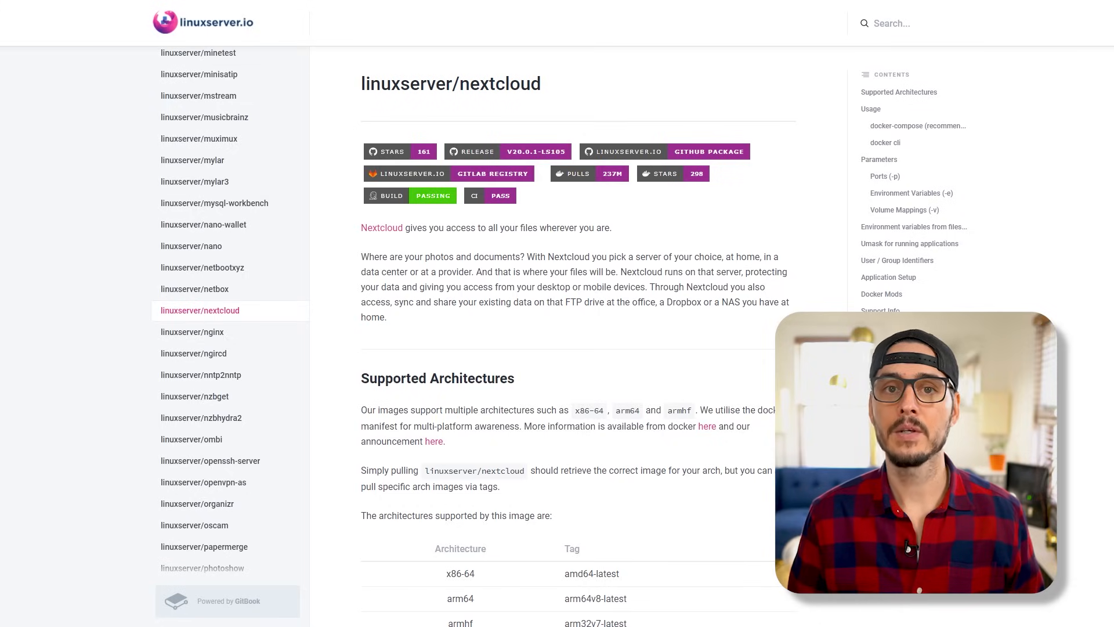
scroll(down, 3)
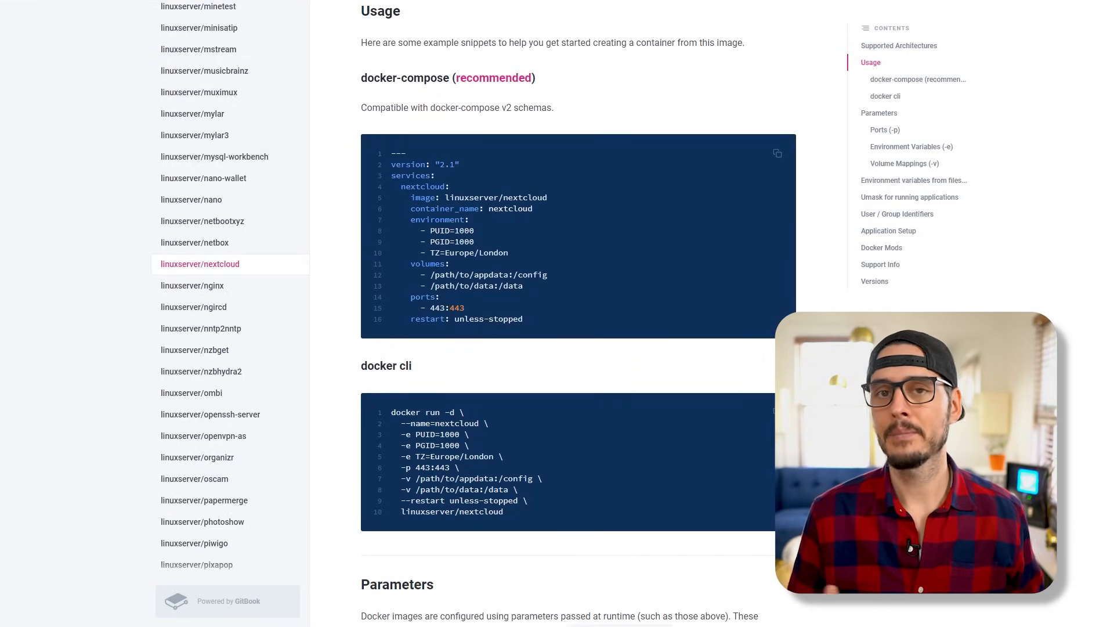
scroll(down, 3)
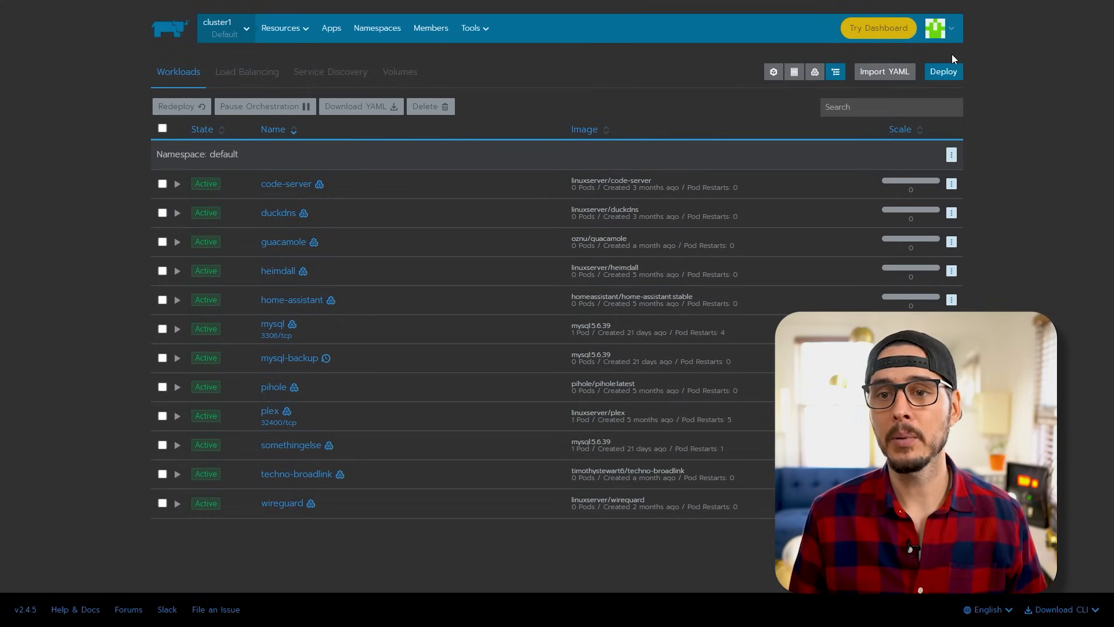
- Start deploying a Rancher workload with the linuxserver/nextcloud Docker image
click(942, 71)
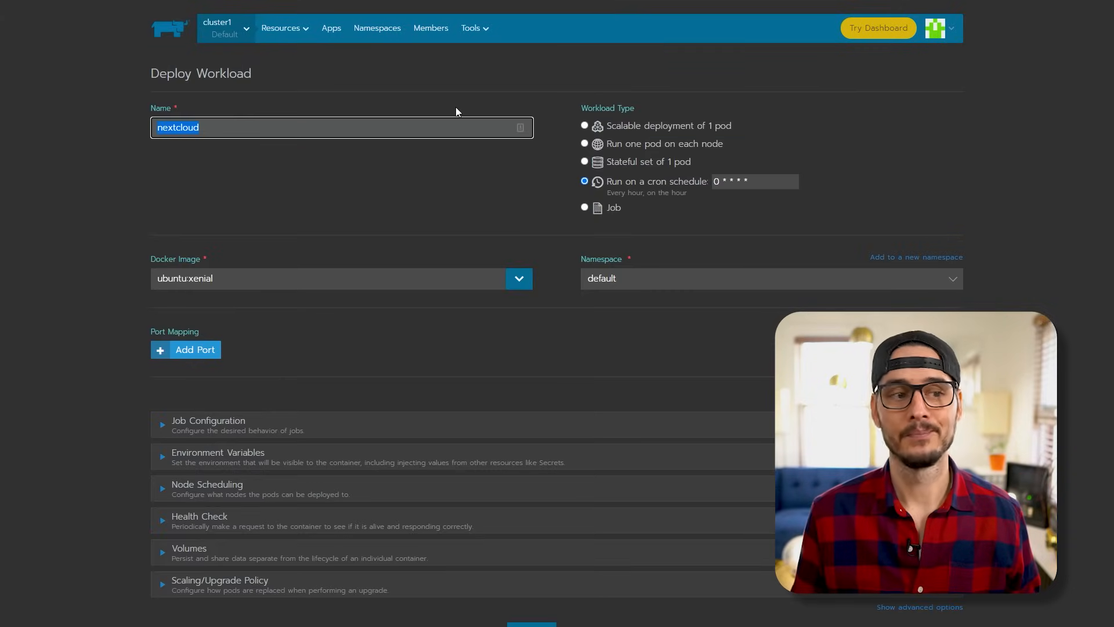
text(linuxserver/nextcloud)
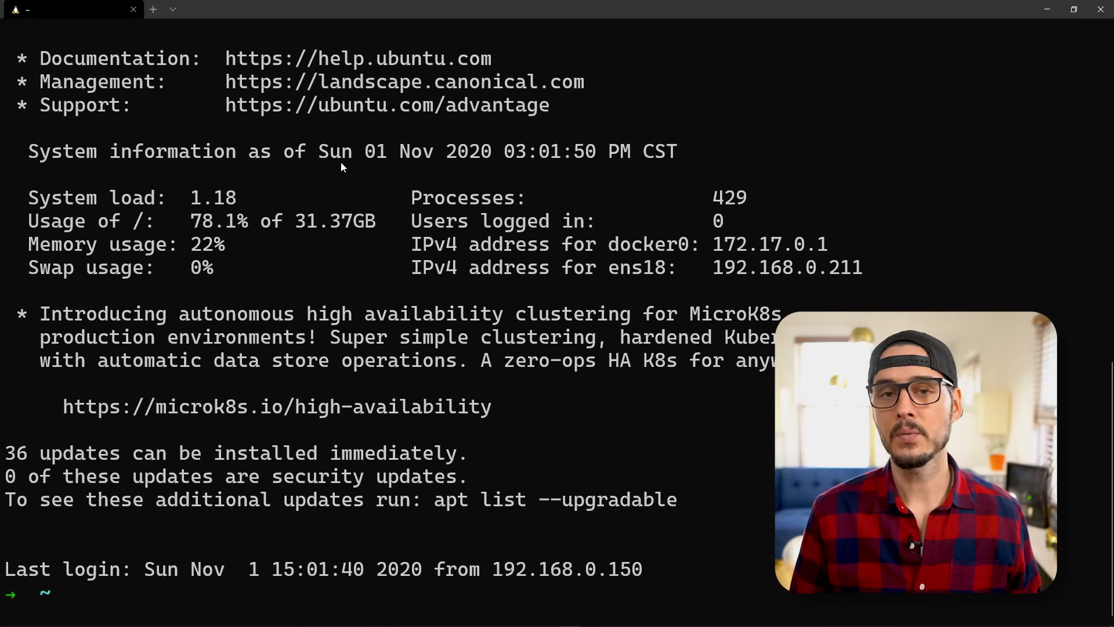
- Run id on the server to find the account's UID and GID
text(id)
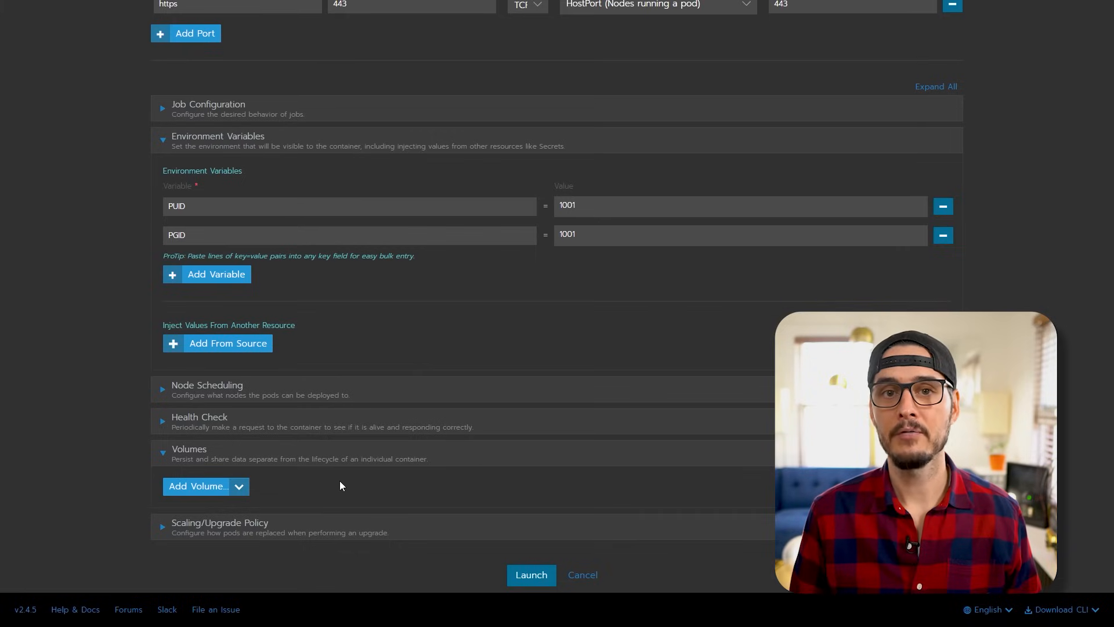
- Add a 'Bind-mount a directory from the node' volume to the nextcloud workload
click(206, 486)
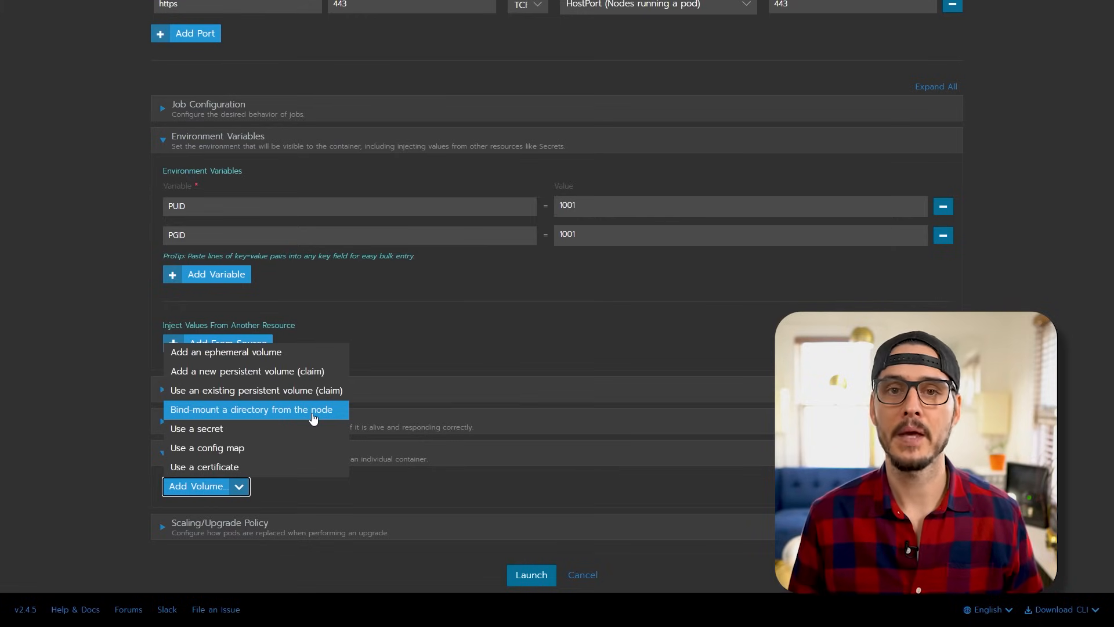
click(251, 409)
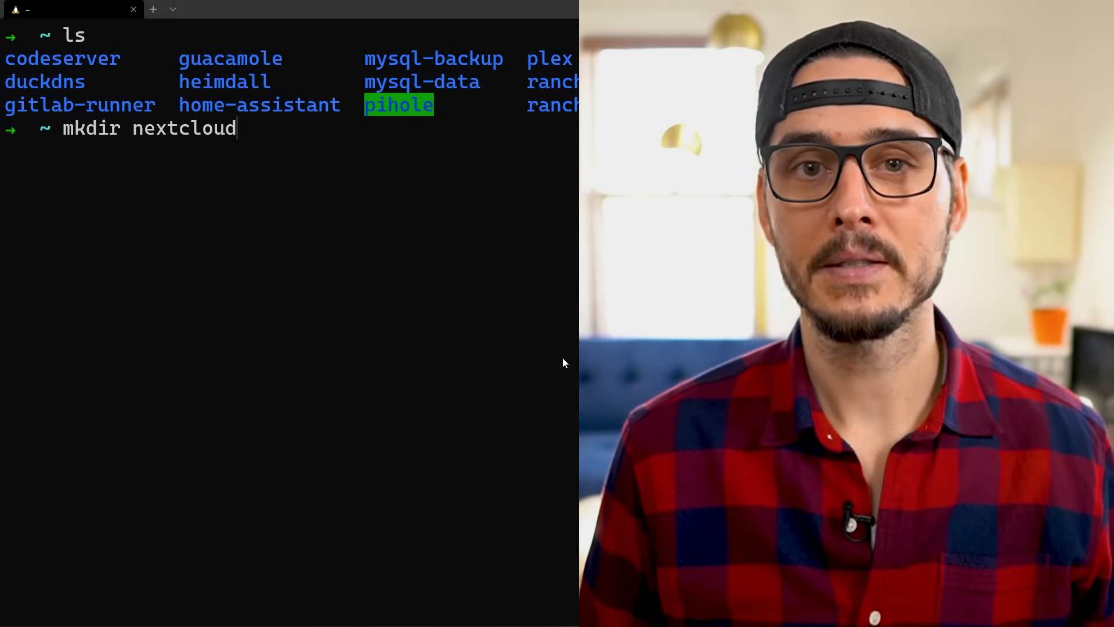
- Move into the nextcloud folder, create config and data, and confirm the path
text(cd nextcloud)
text(mkdir config)
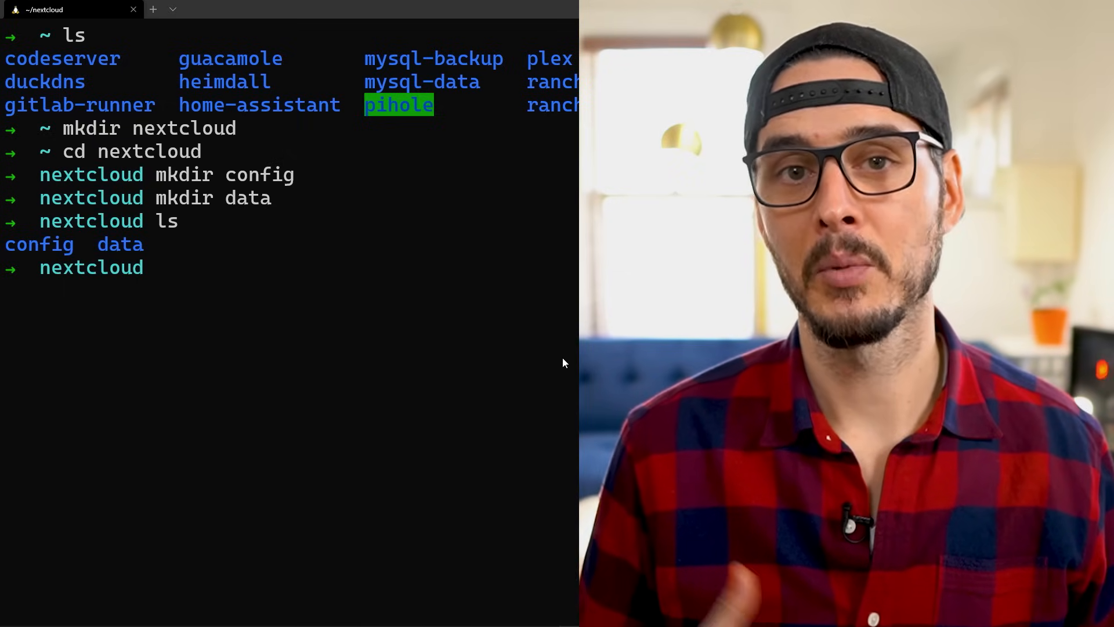
text(pwd)
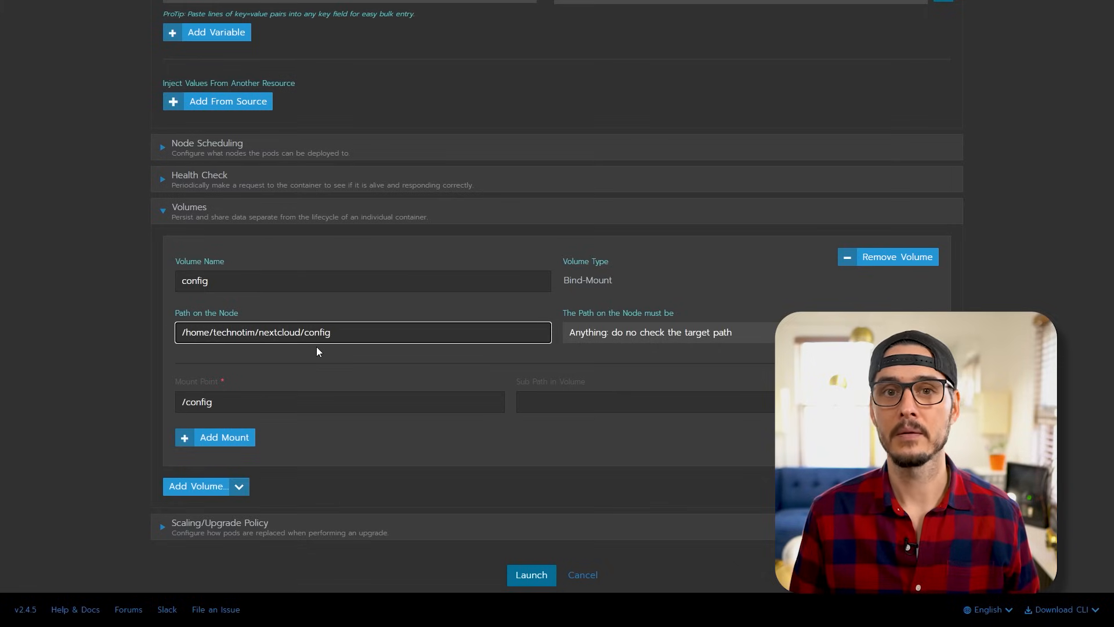
- Add the data bind-mount volume, set replace-all-pods upgrade policy, and launch
click(205, 486)
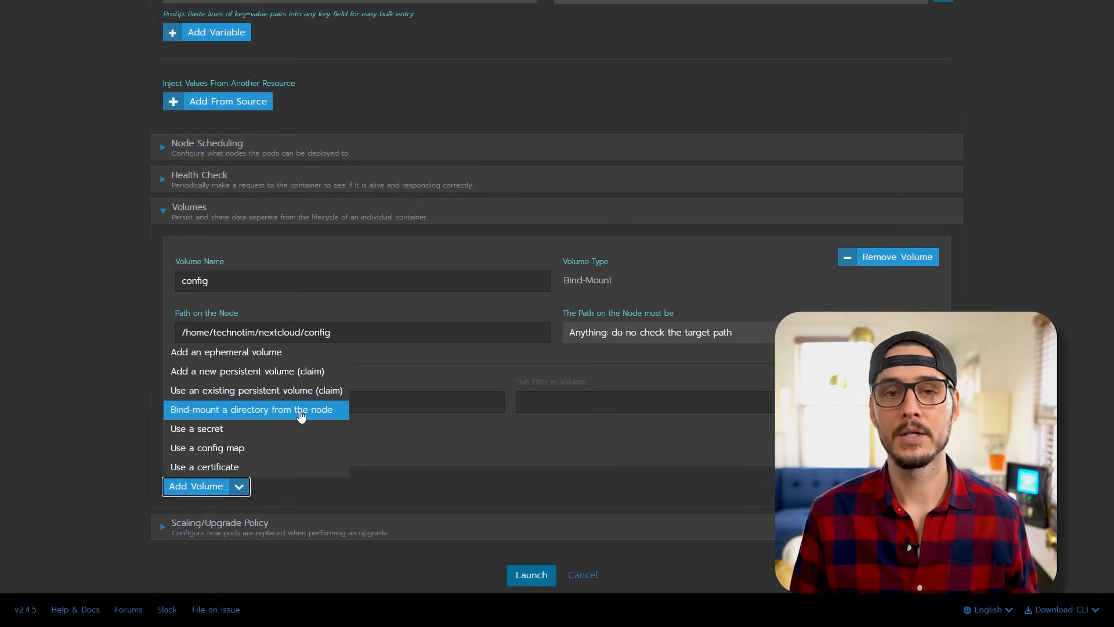
click(252, 409)
text(/data)
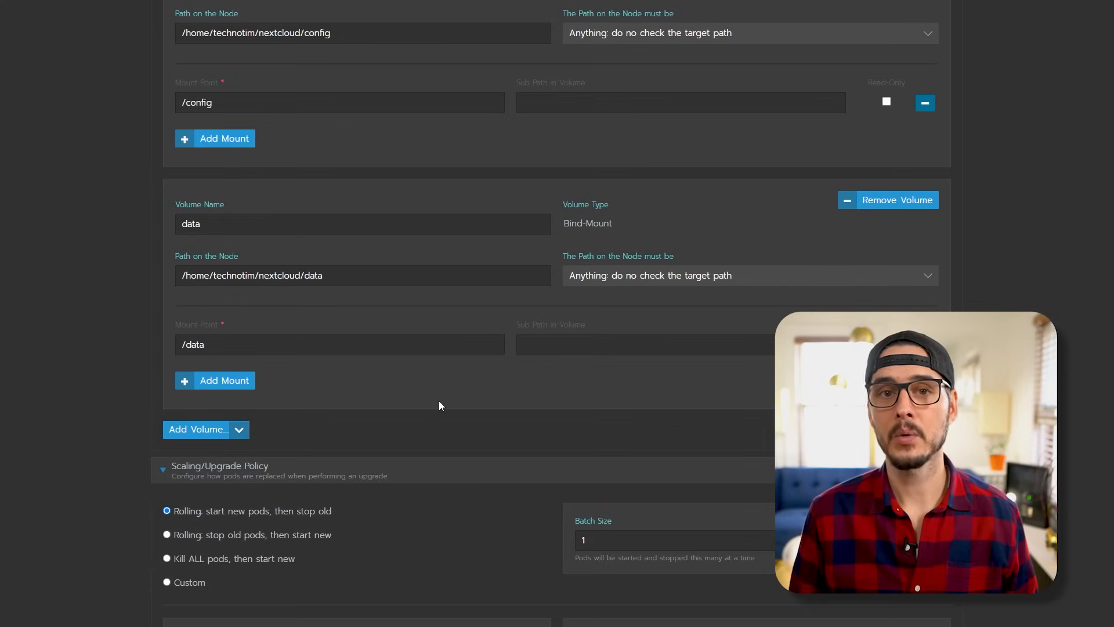
scroll(down, 3)
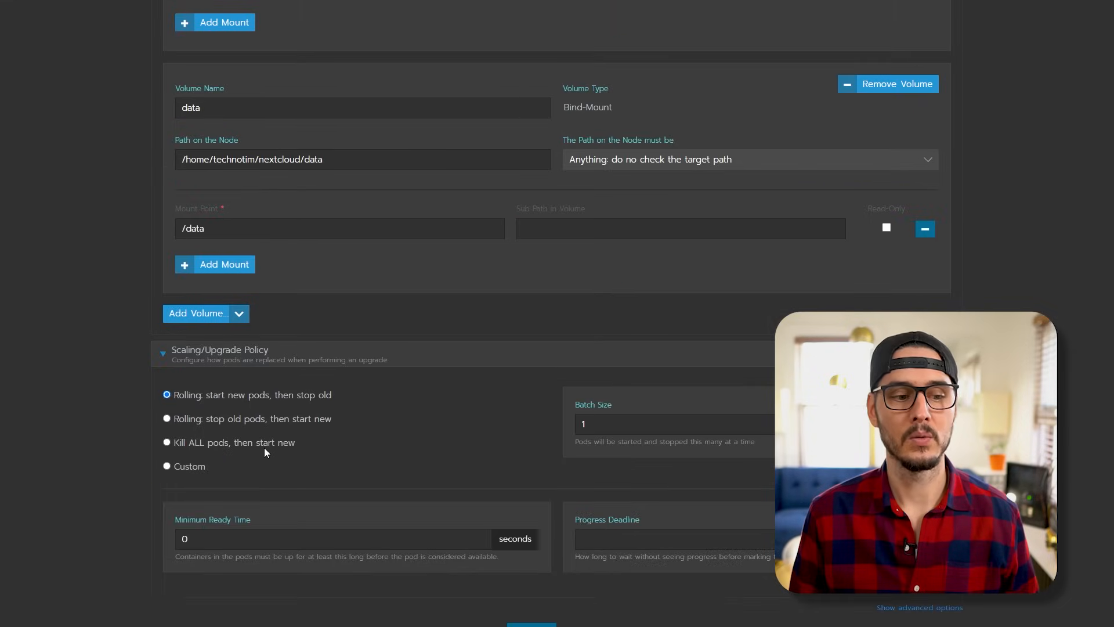
click(167, 442)
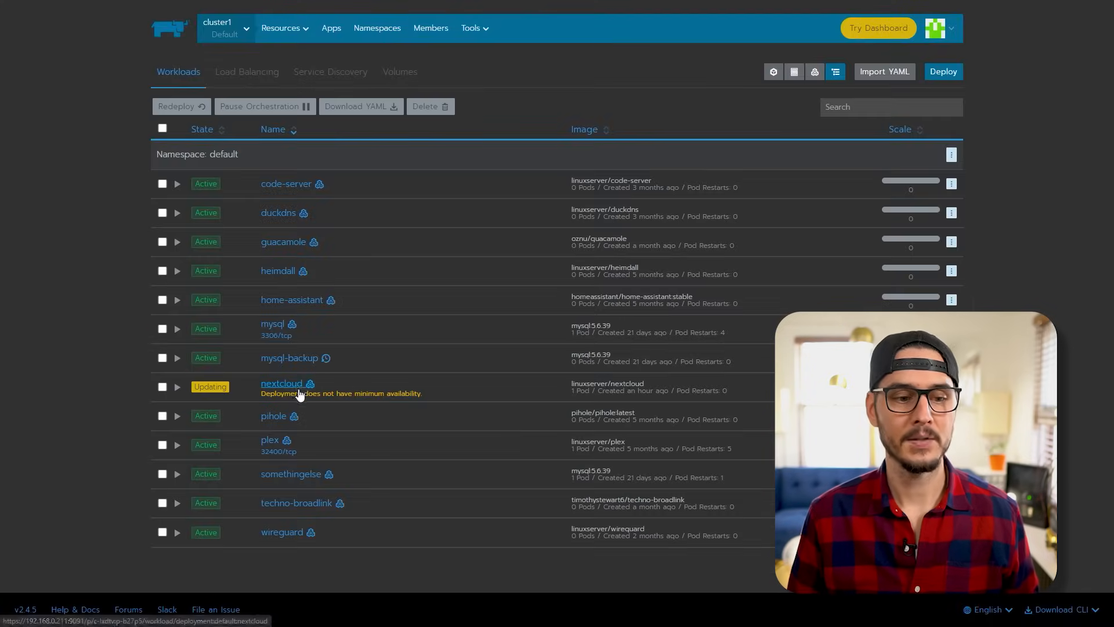
- Open the nextcloud workload to reach its pod's View Logs
click(281, 383)
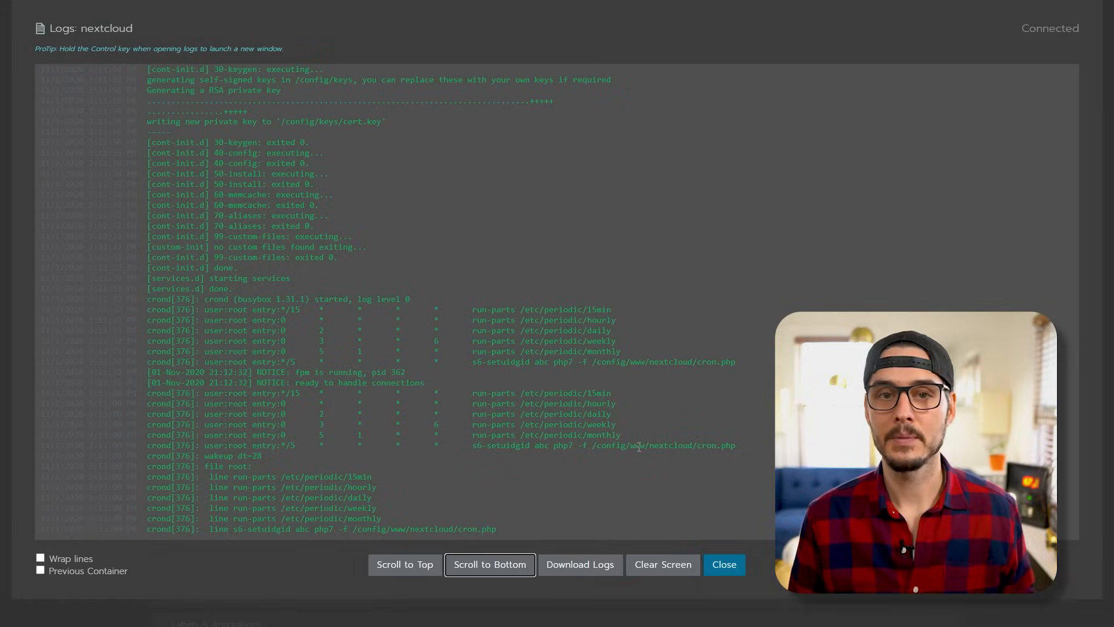
mouse_move(634, 443)
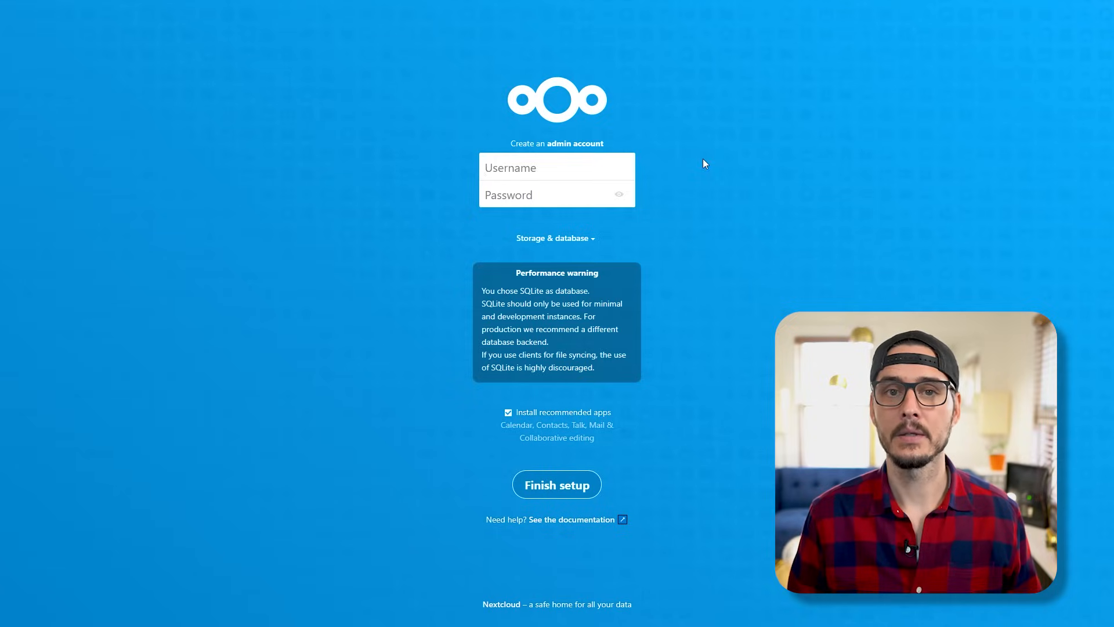
- Enter admin username technotim and a password on the Nextcloud setup page
click(556, 167)
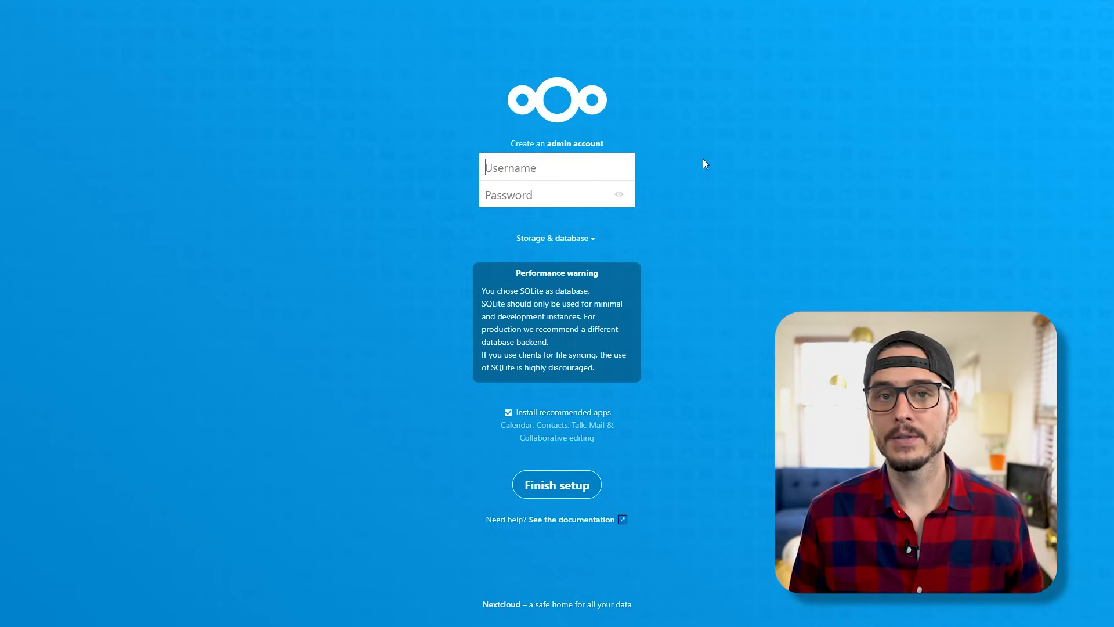
text(technotim)
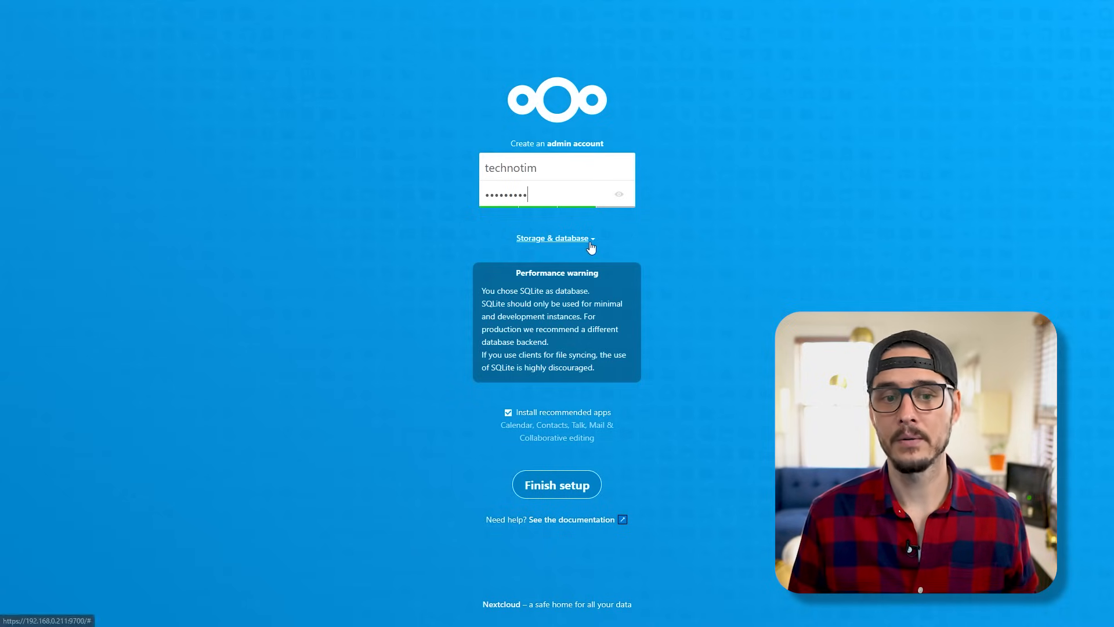
- Expand Storage & database, preview MySQL/MariaDB and PostgreSQL, then reselect SQLite
click(555, 237)
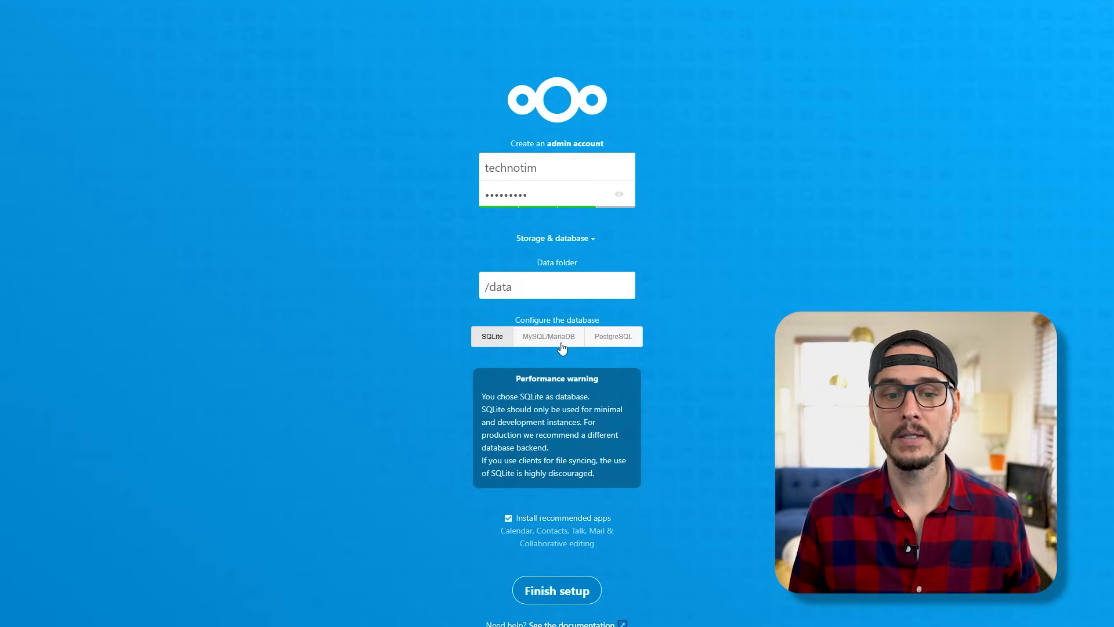
click(548, 336)
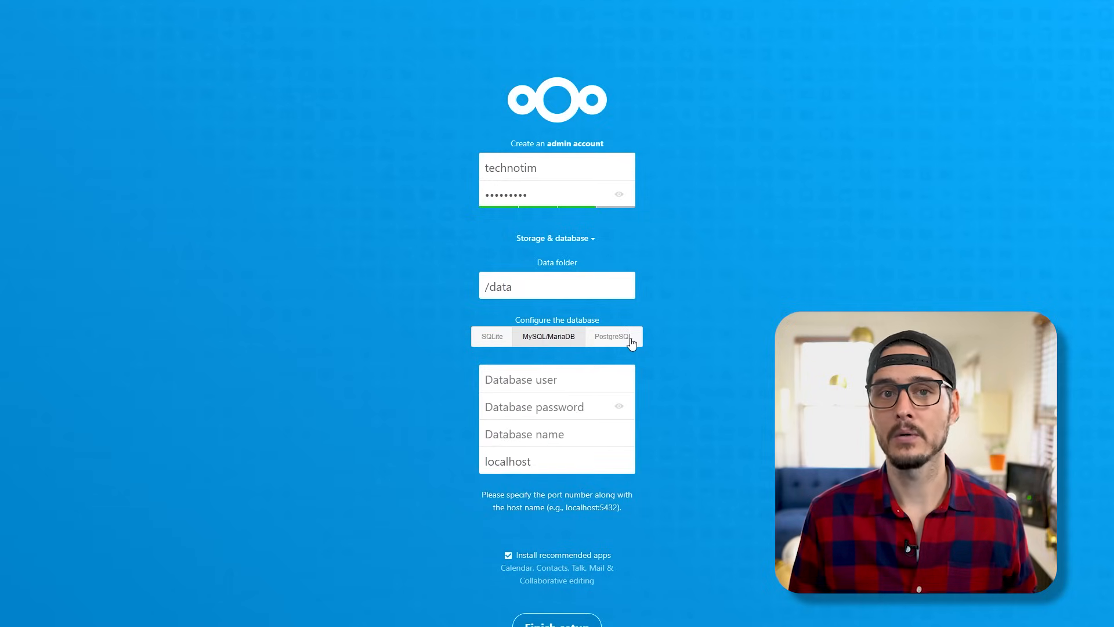
click(613, 336)
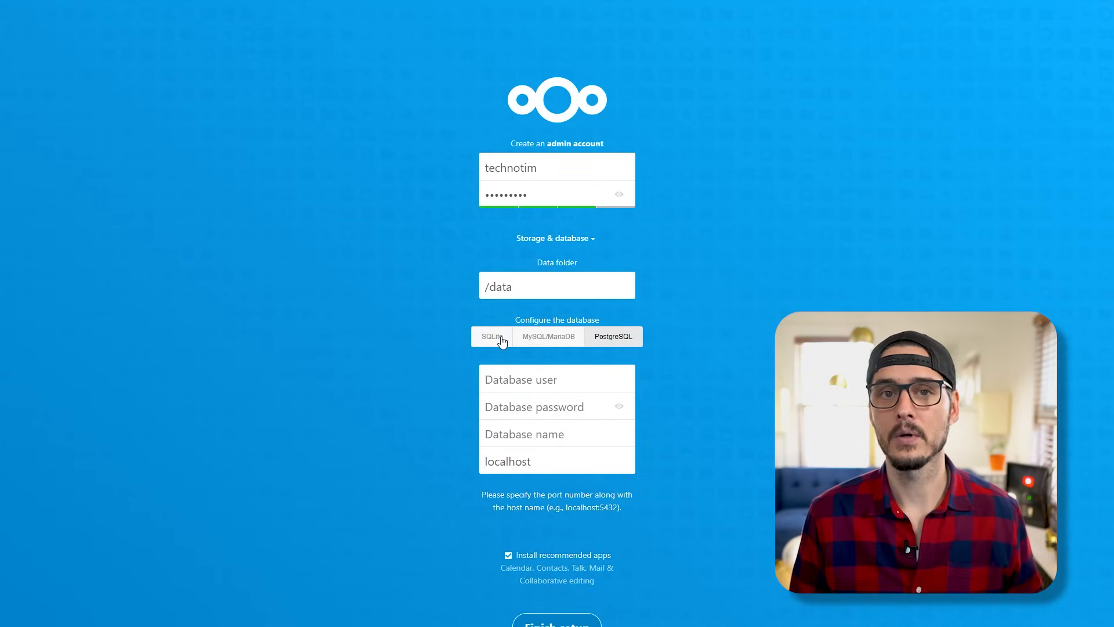
click(491, 336)
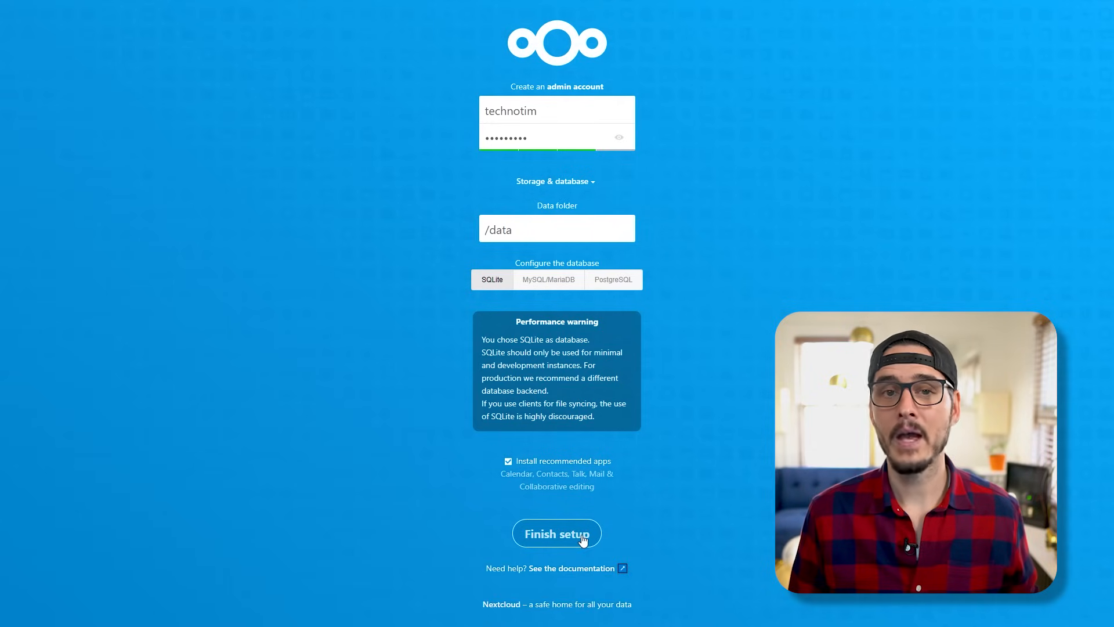
- Finish the Nextcloud setup wizard and land on the admin dashboard
click(556, 533)
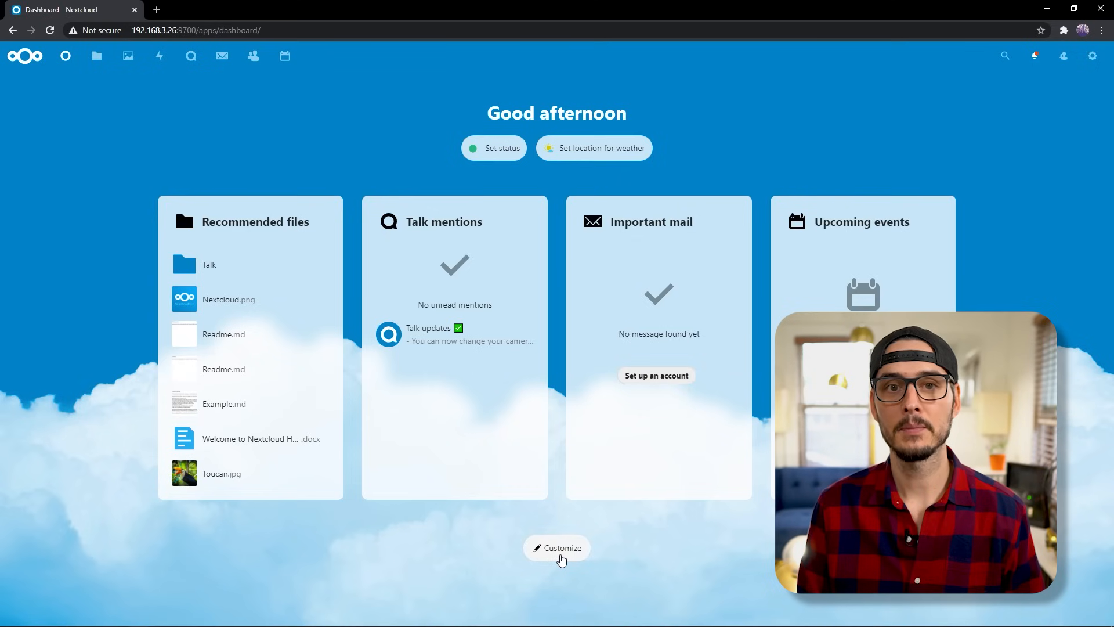
- Add the Recent statuses widget and pick the starry night-sky dashboard background
click(556, 547)
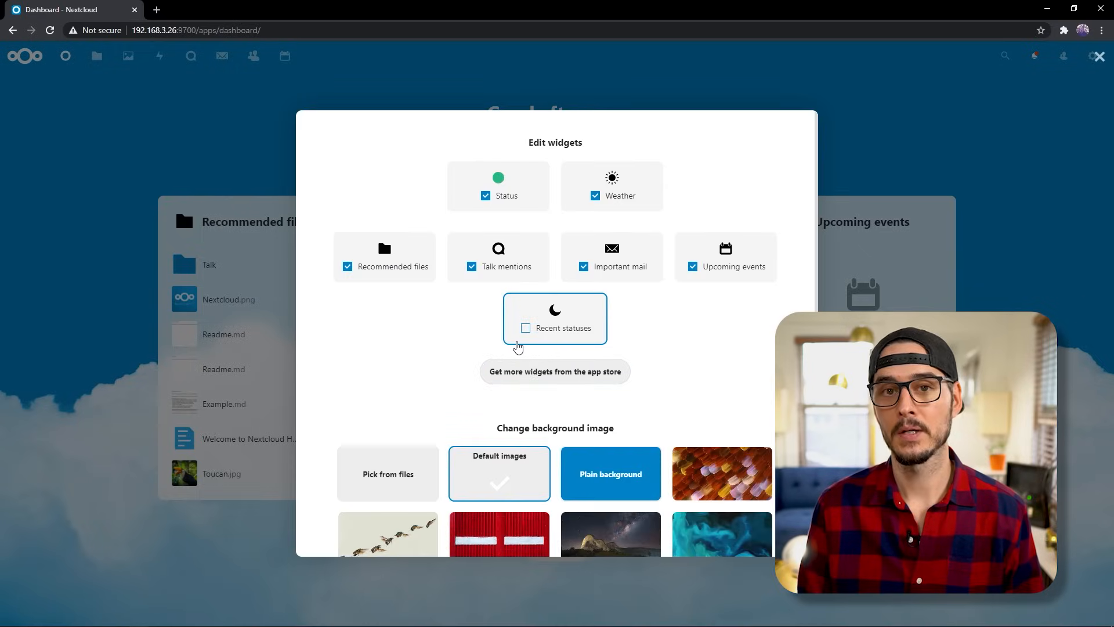
scroll(down, 3)
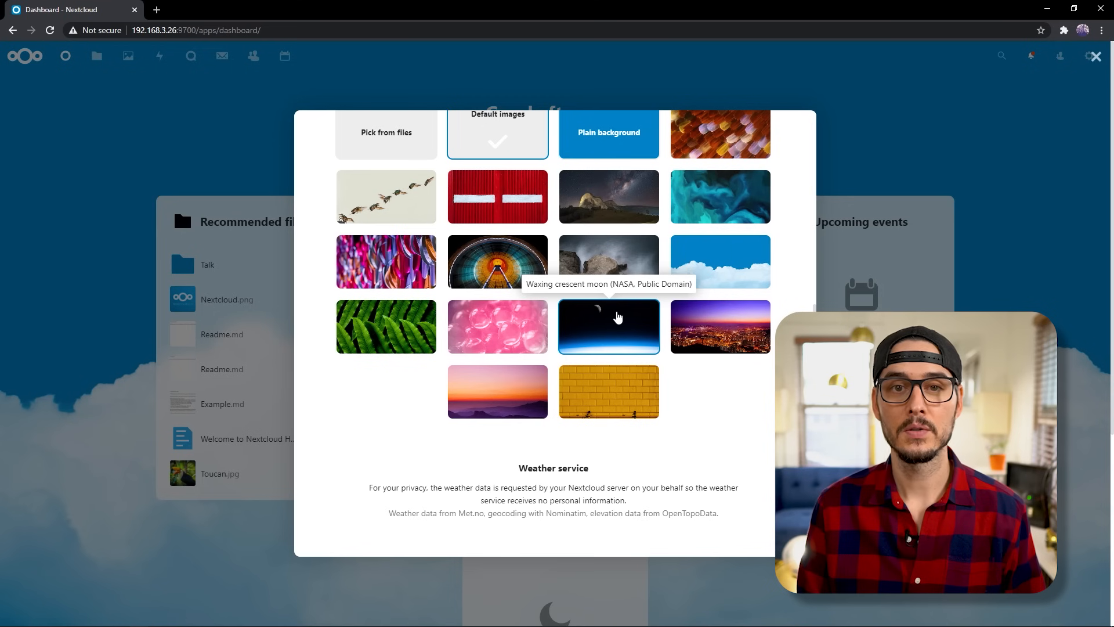
click(609, 326)
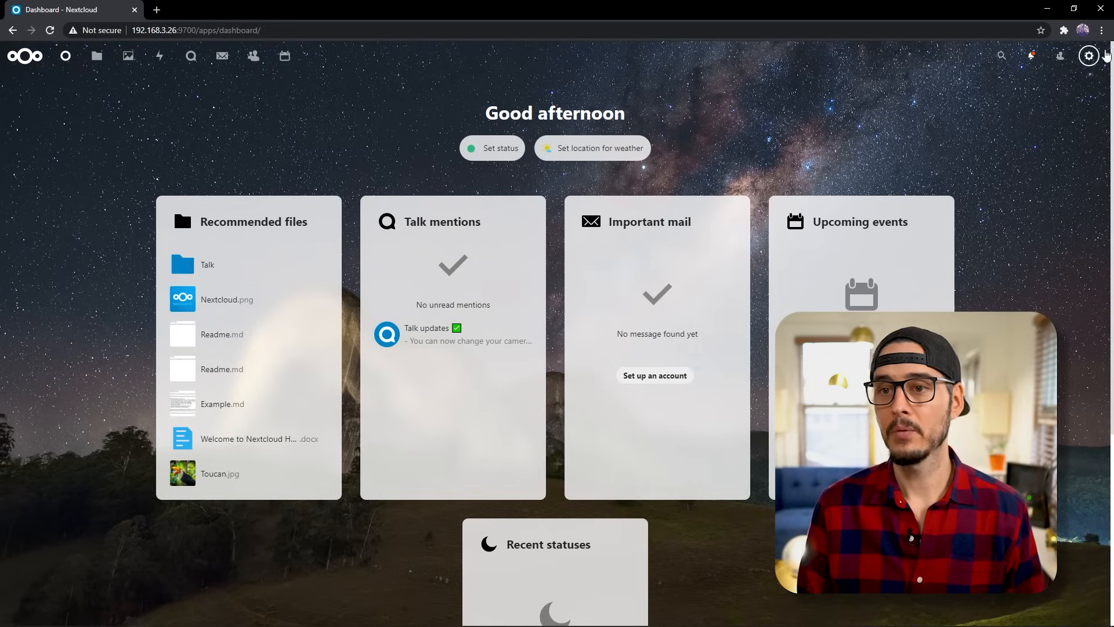
- Open Apps and browse Disabled, Bundles, Featured, Customization and Games, ending on Dashboard
click(1089, 55)
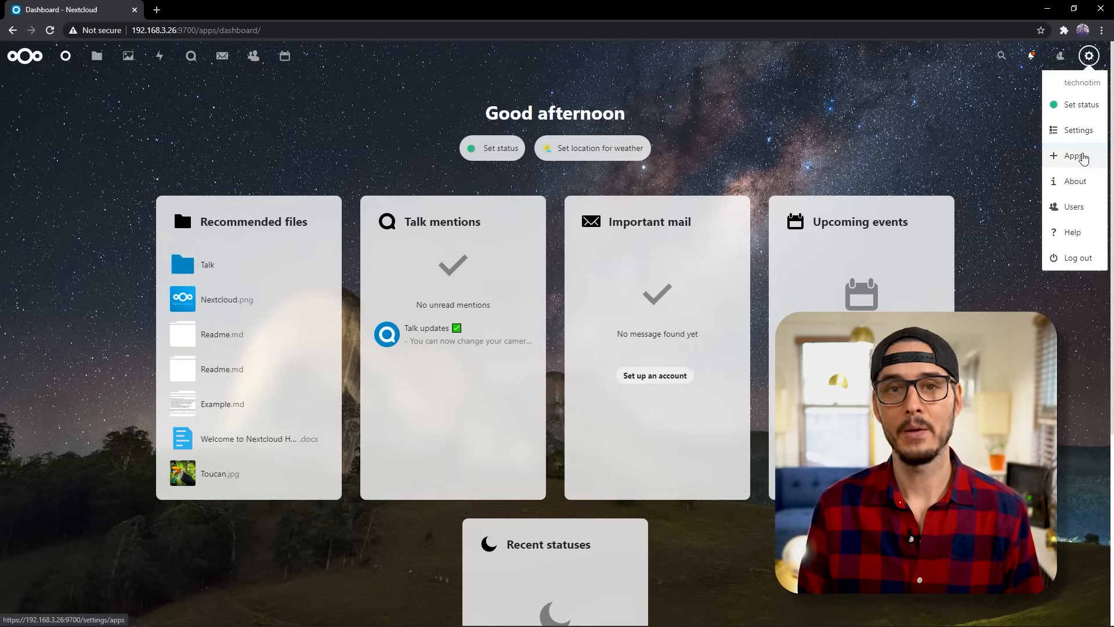
click(1075, 155)
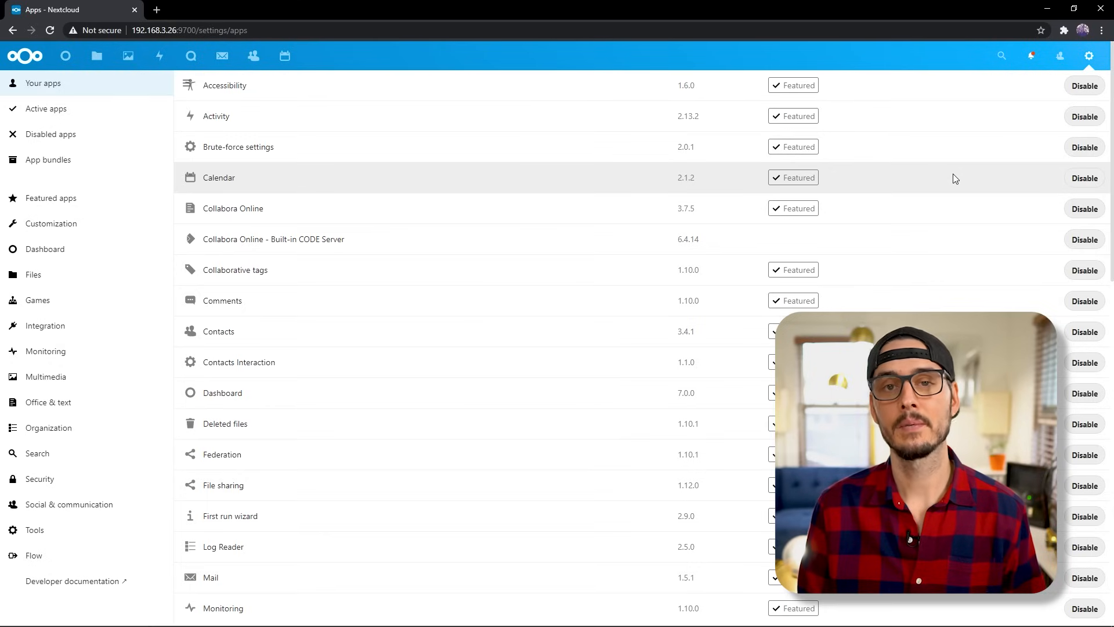
click(48, 134)
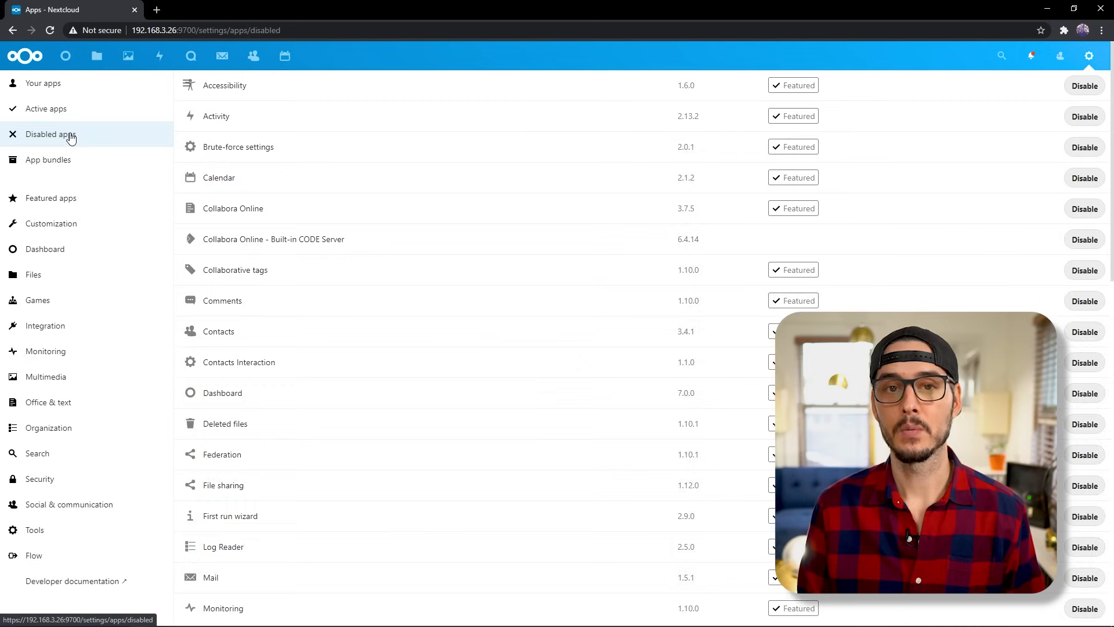
click(47, 159)
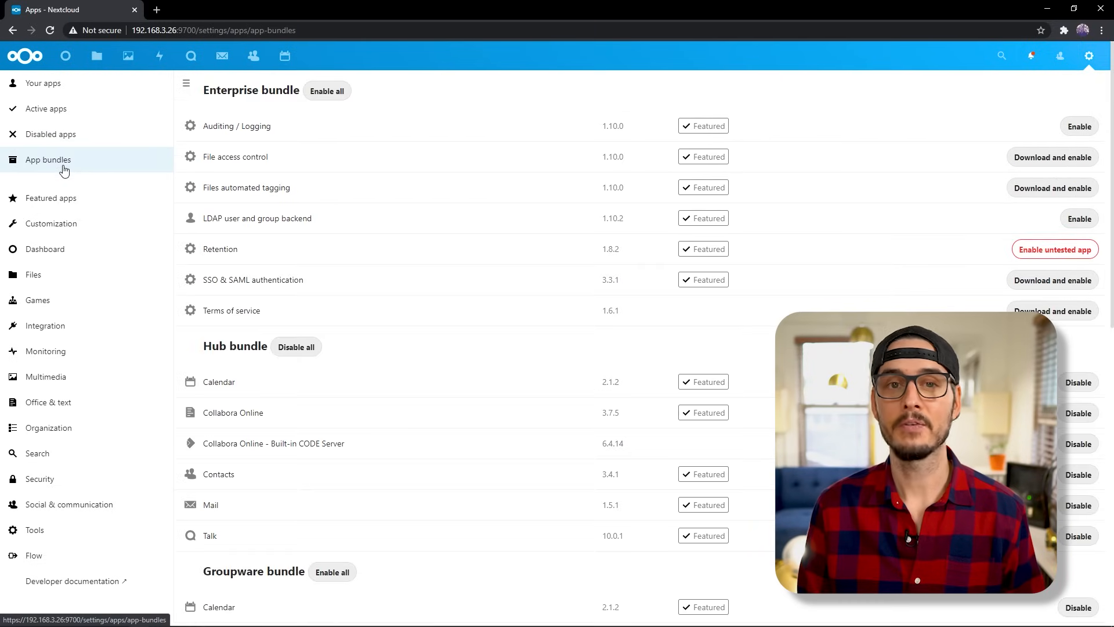
click(50, 197)
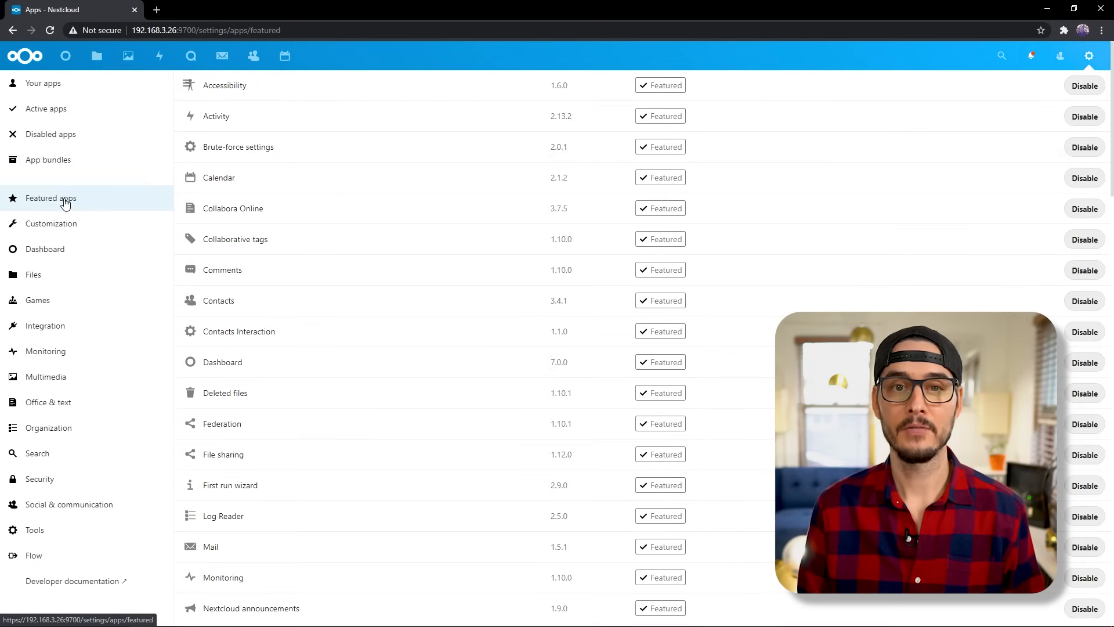
click(51, 223)
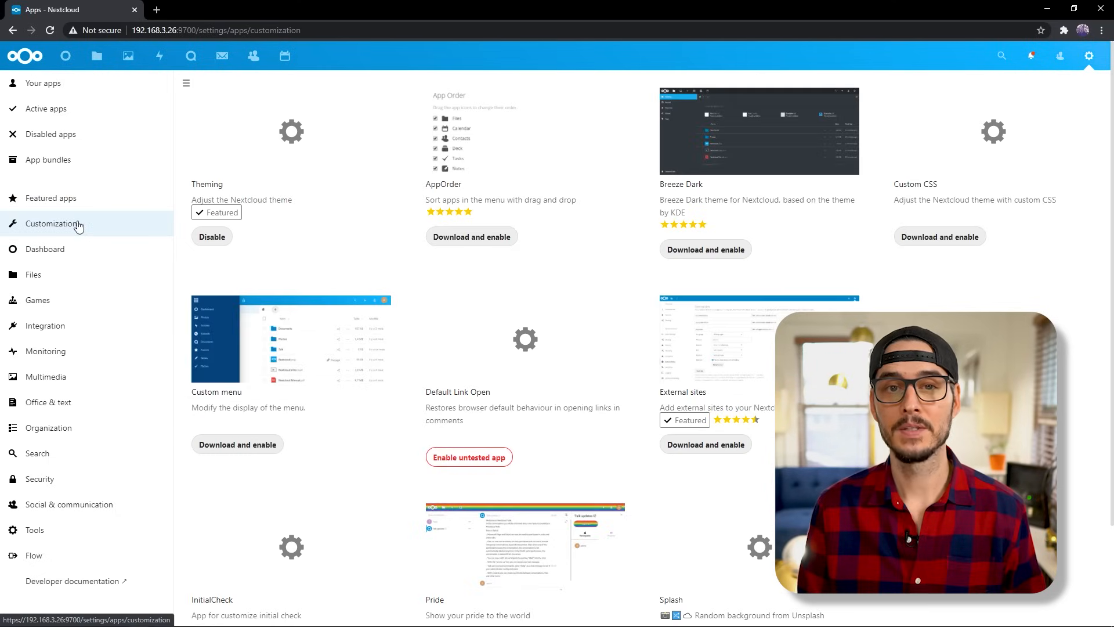
click(46, 249)
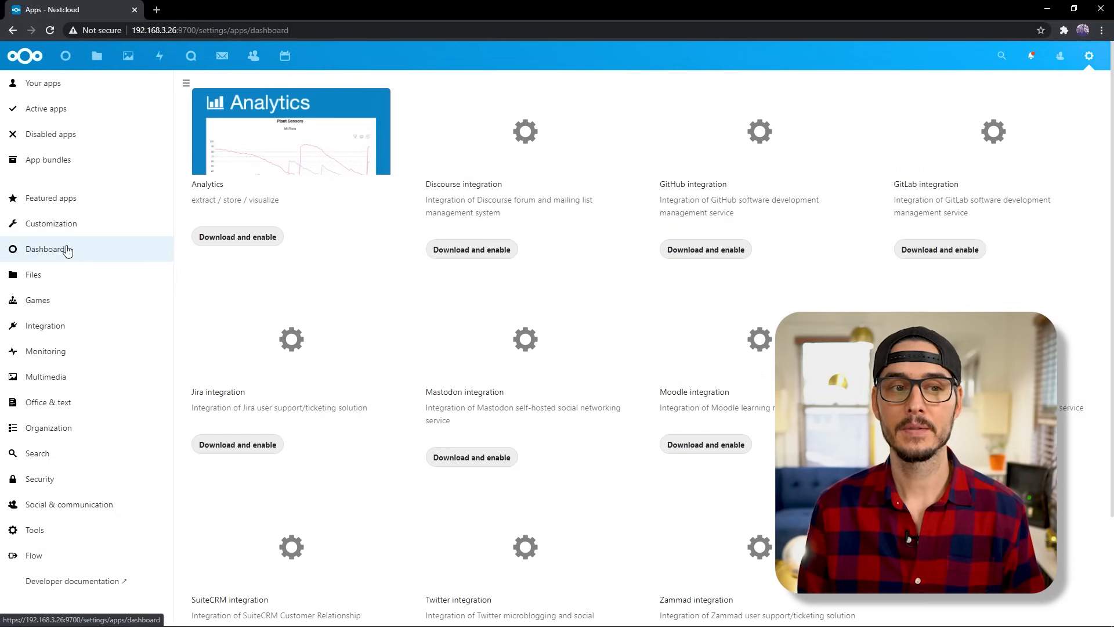
click(37, 300)
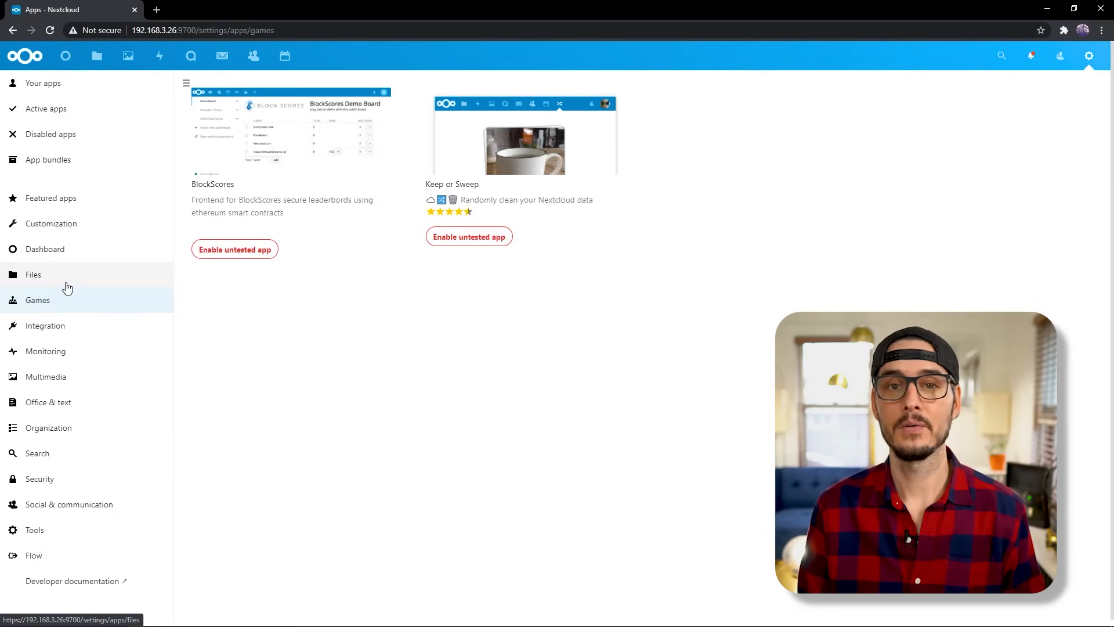
click(45, 249)
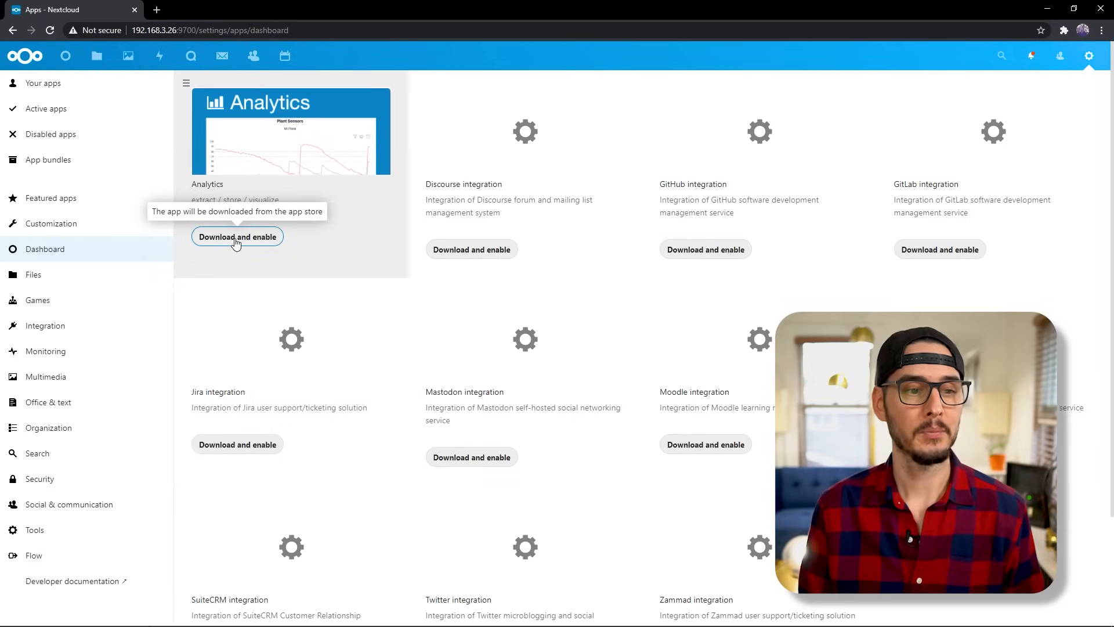
- Download and enable the Analytics app from the Dashboard category
click(237, 236)
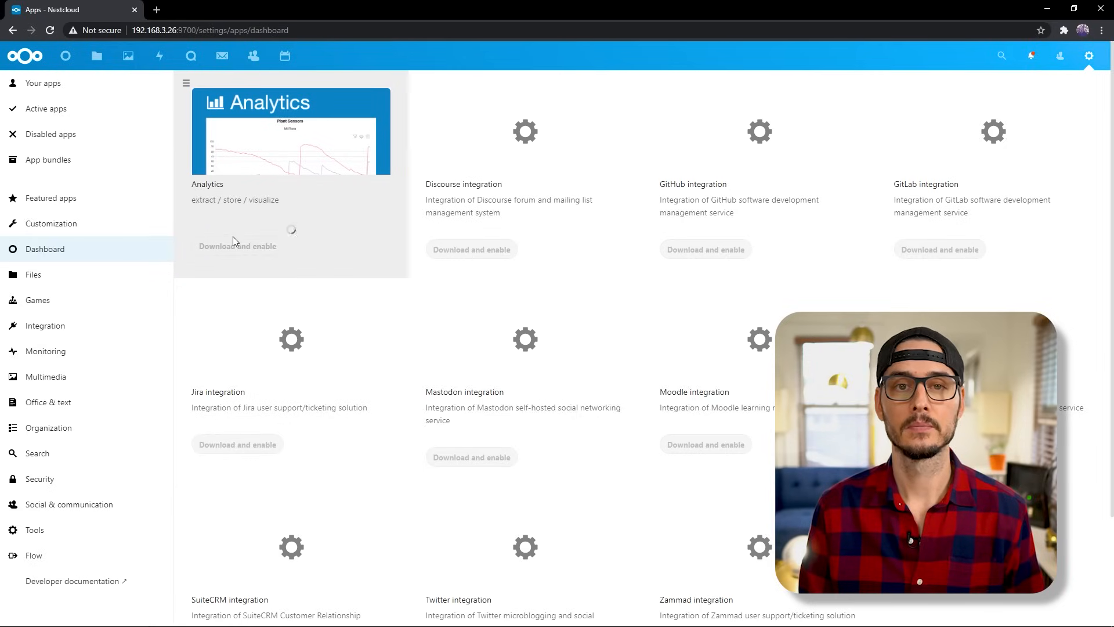
click(237, 245)
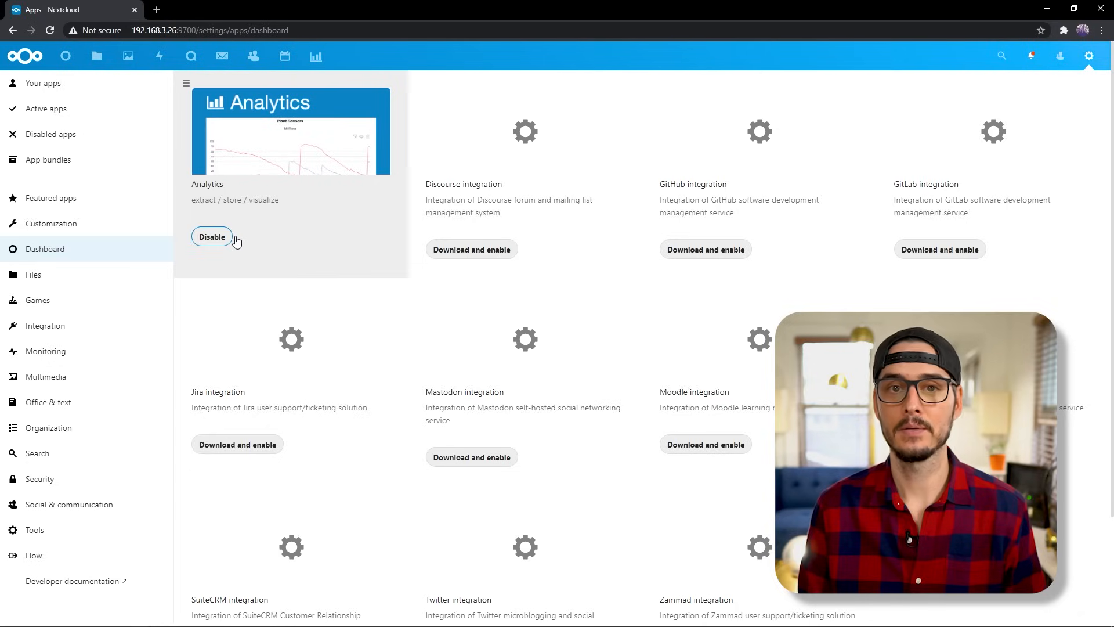
mouse_move(183, 193)
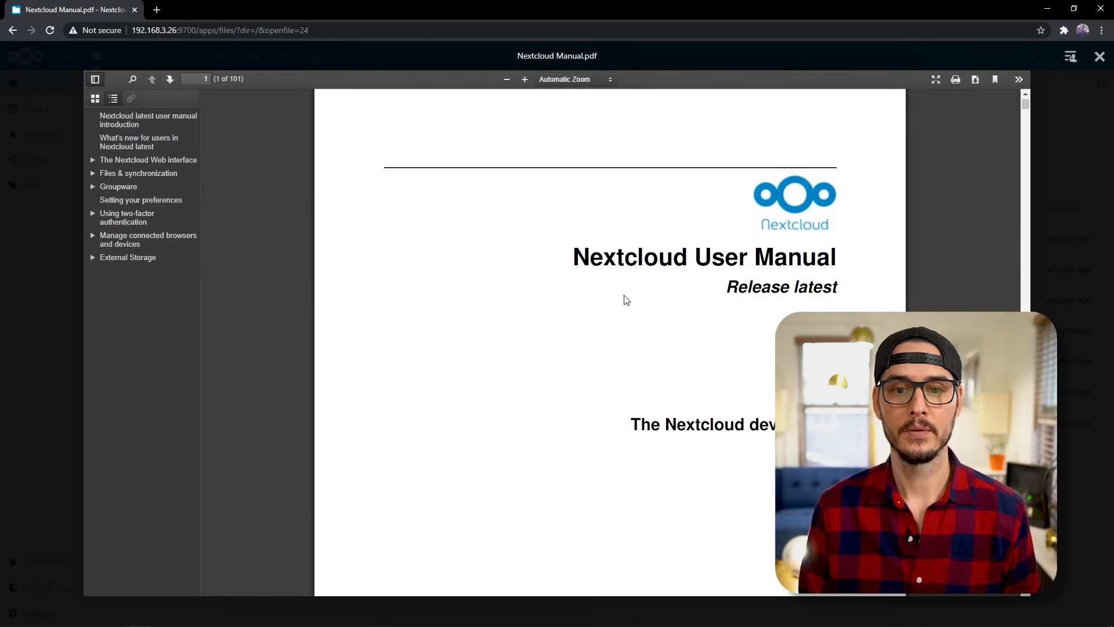
- Close the Manual PDF preview and start a new top-level folder in Files
click(1018, 79)
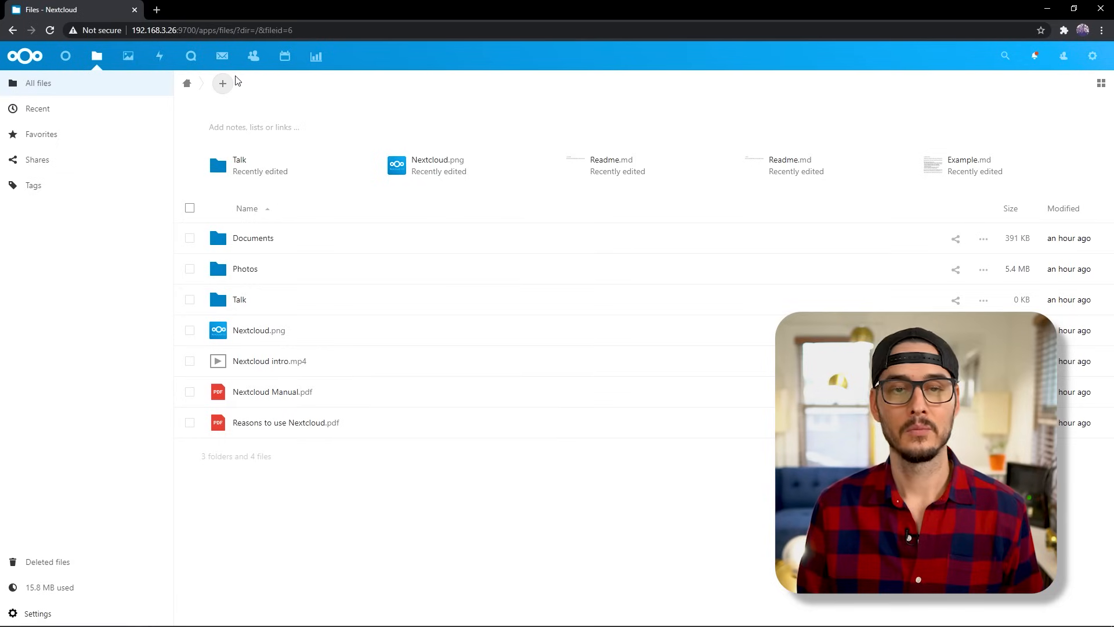
click(222, 83)
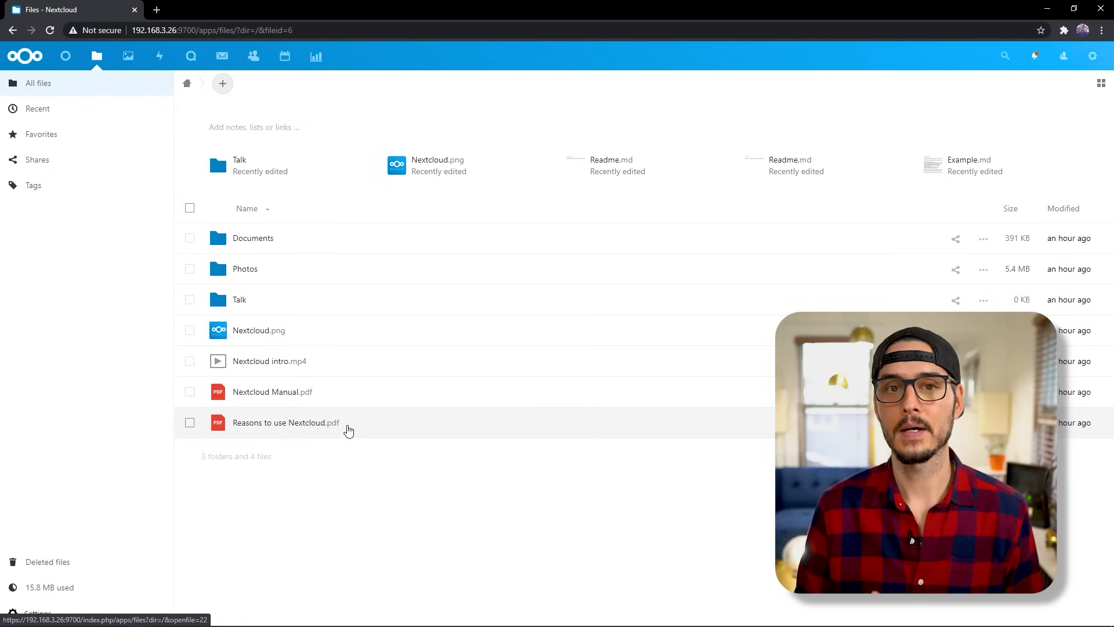
mouse_move(339, 434)
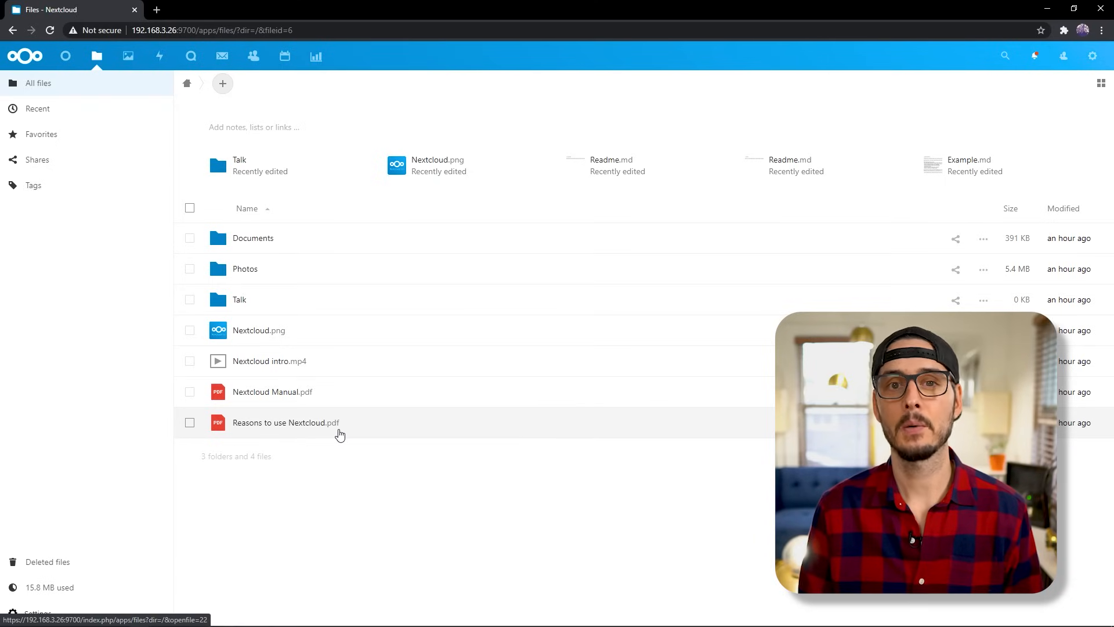
click(222, 83)
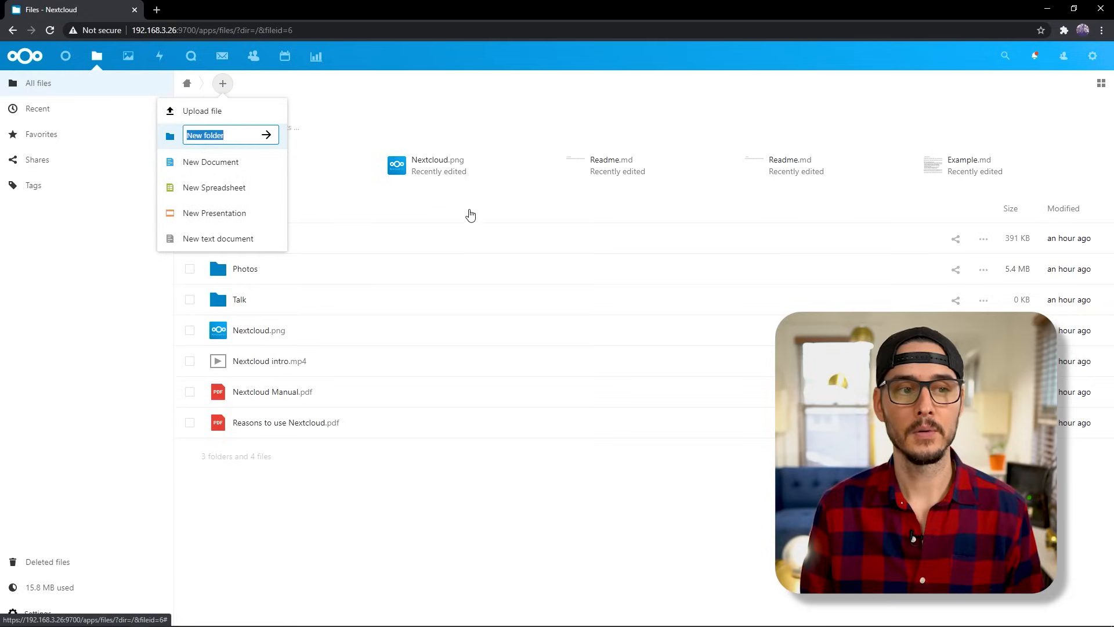
- Name the folder 'Public', add SuperMario1.jpg, and open its link-sharing details
text(Public)
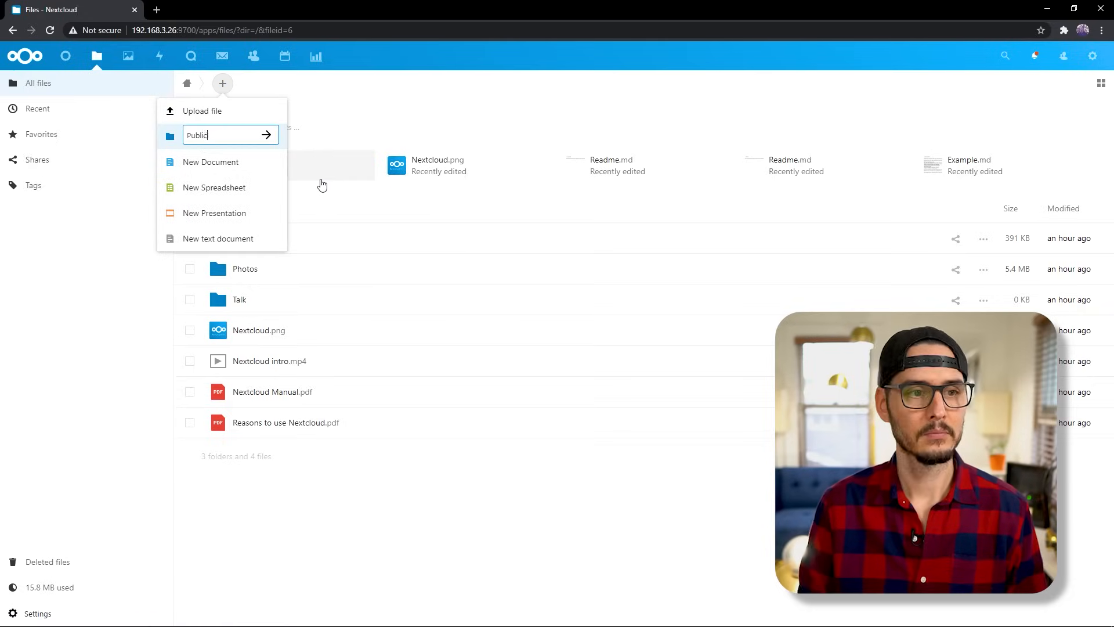
click(266, 135)
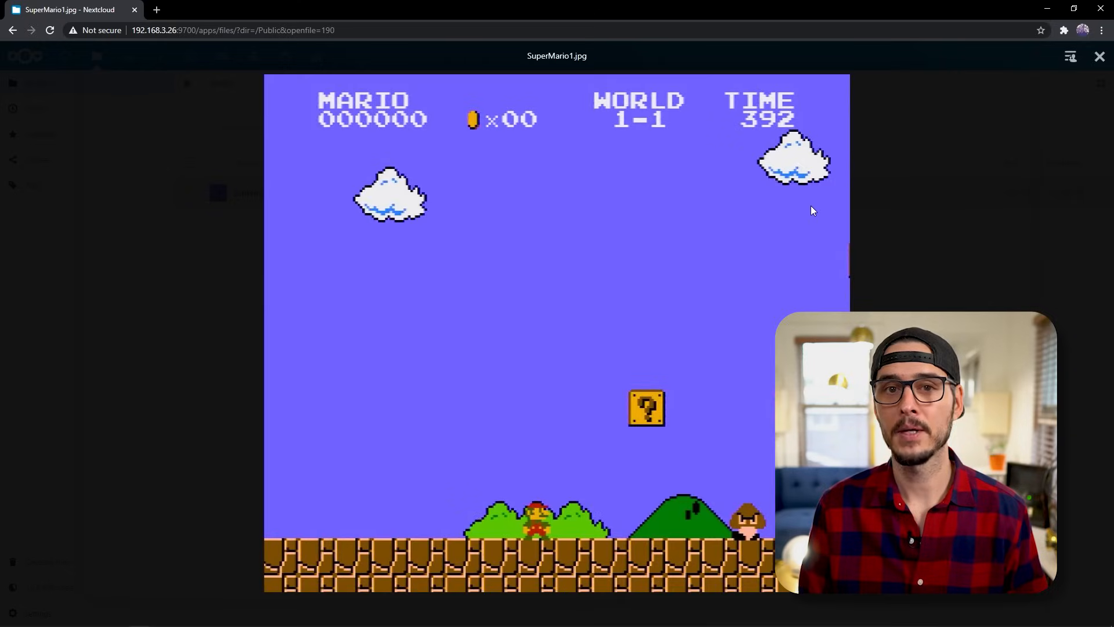
click(1099, 57)
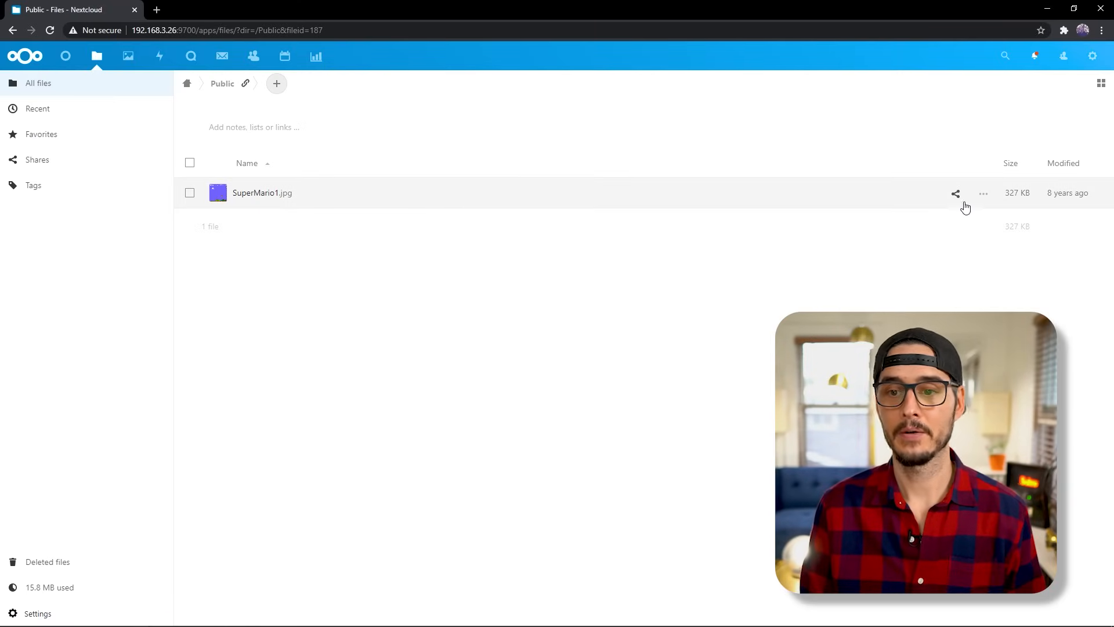
click(955, 193)
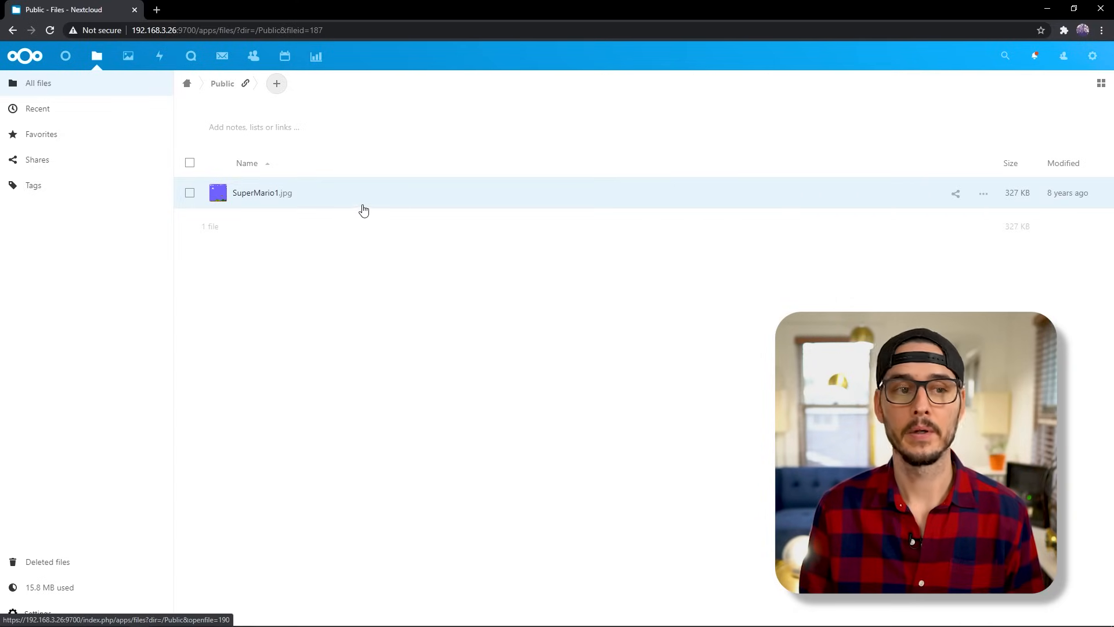
click(1070, 199)
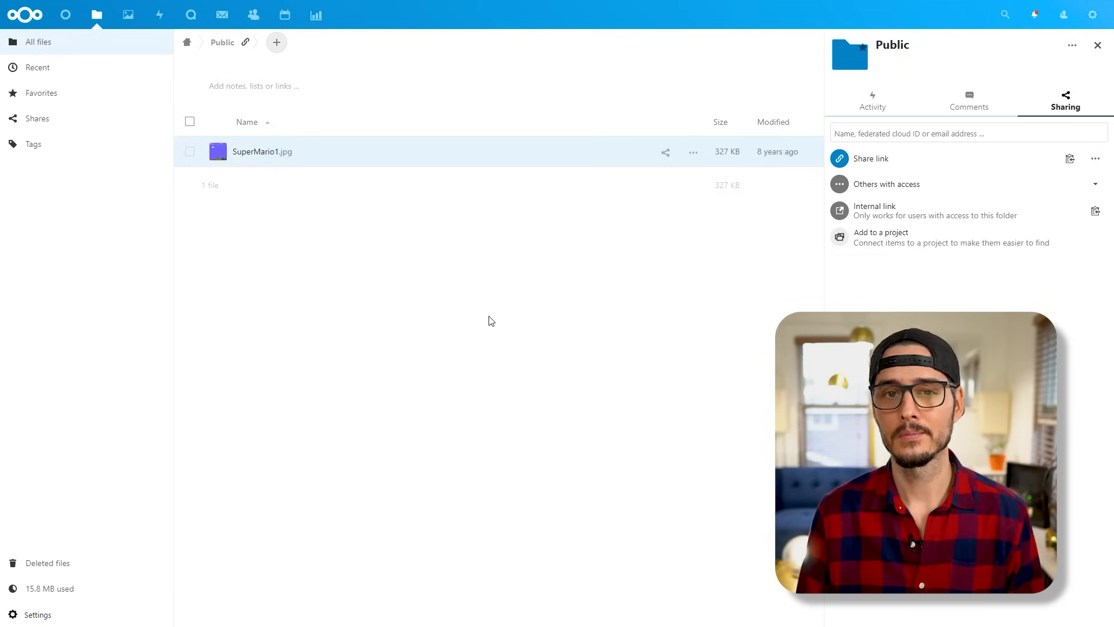
- Go to account Settings and open the Security page with two-factor options
click(1093, 14)
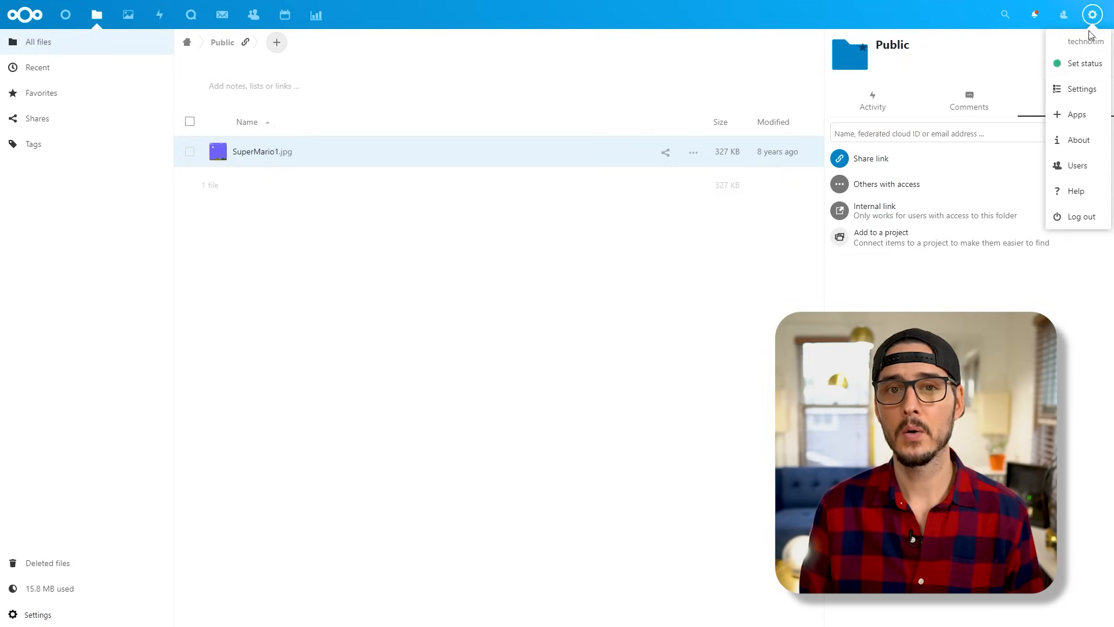
click(1080, 88)
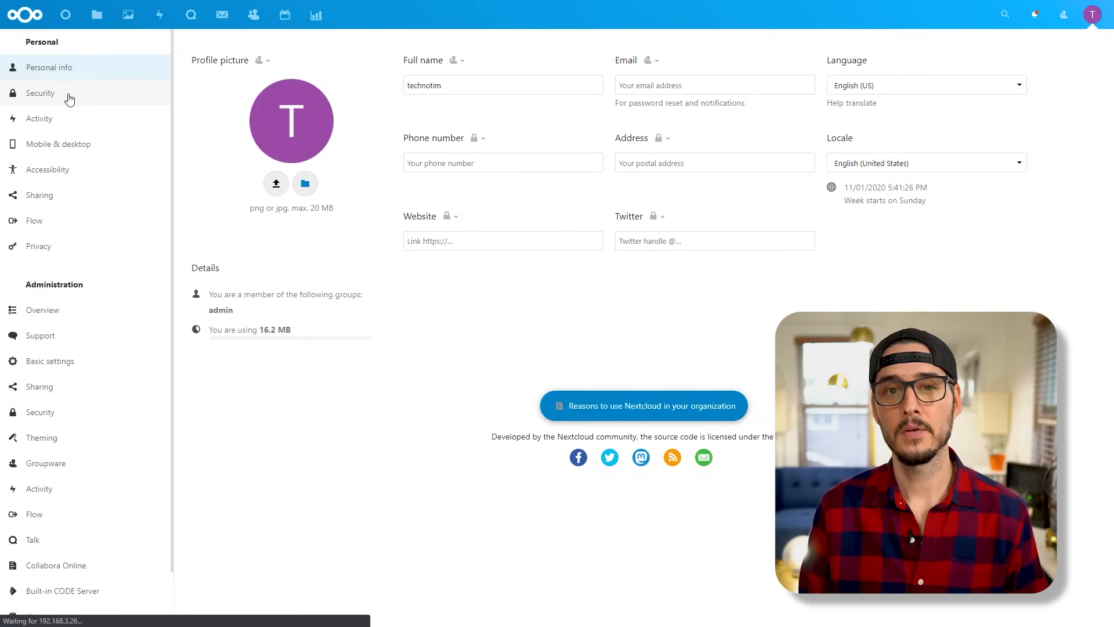
click(40, 93)
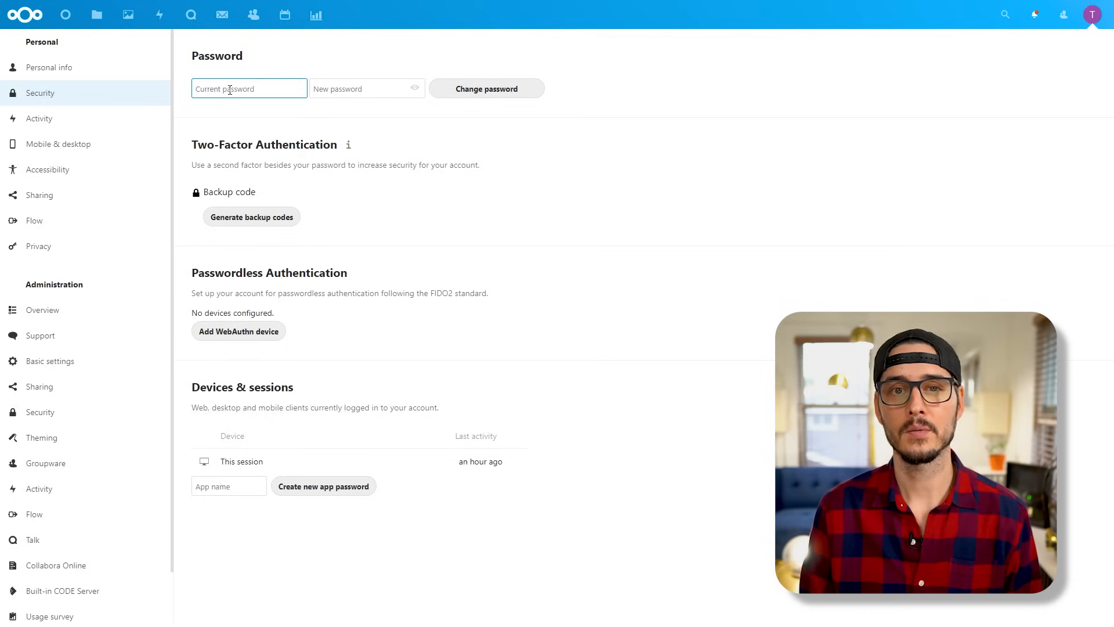
click(250, 216)
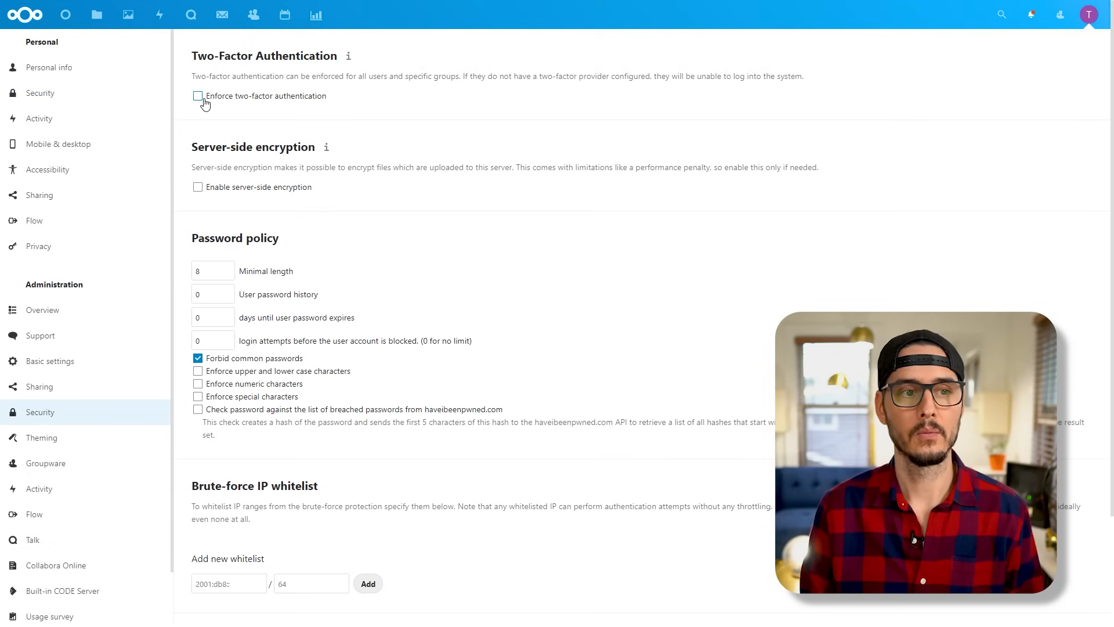
- Tick 'Enforce two-factor authentication' in the administration Security settings
click(197, 95)
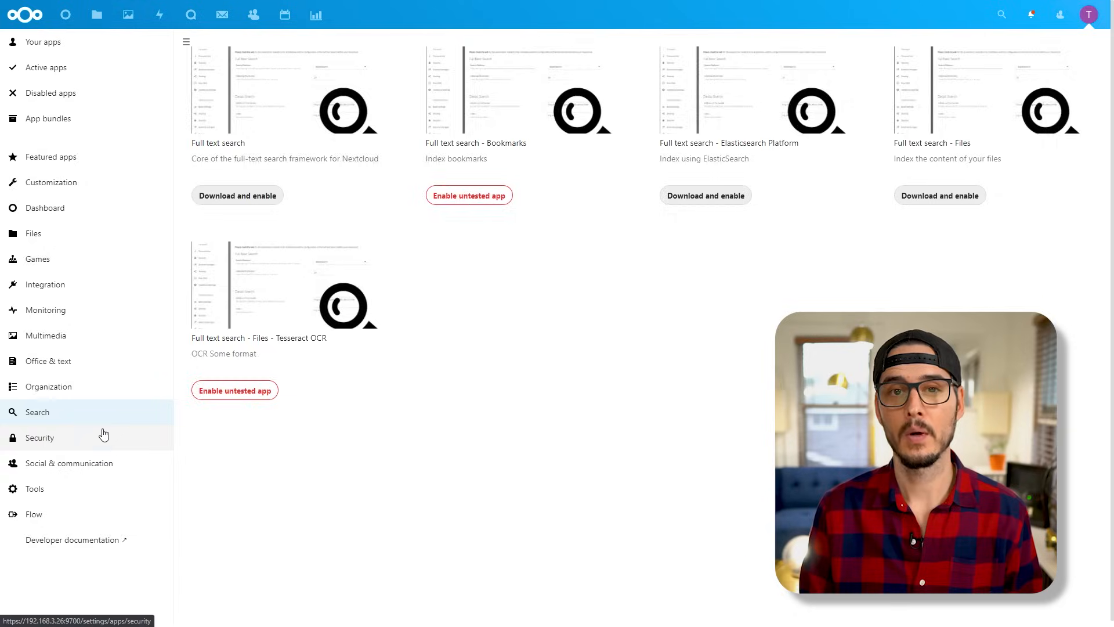
- Browse the Security app category listing Two-Factor TOTP Provider
click(40, 435)
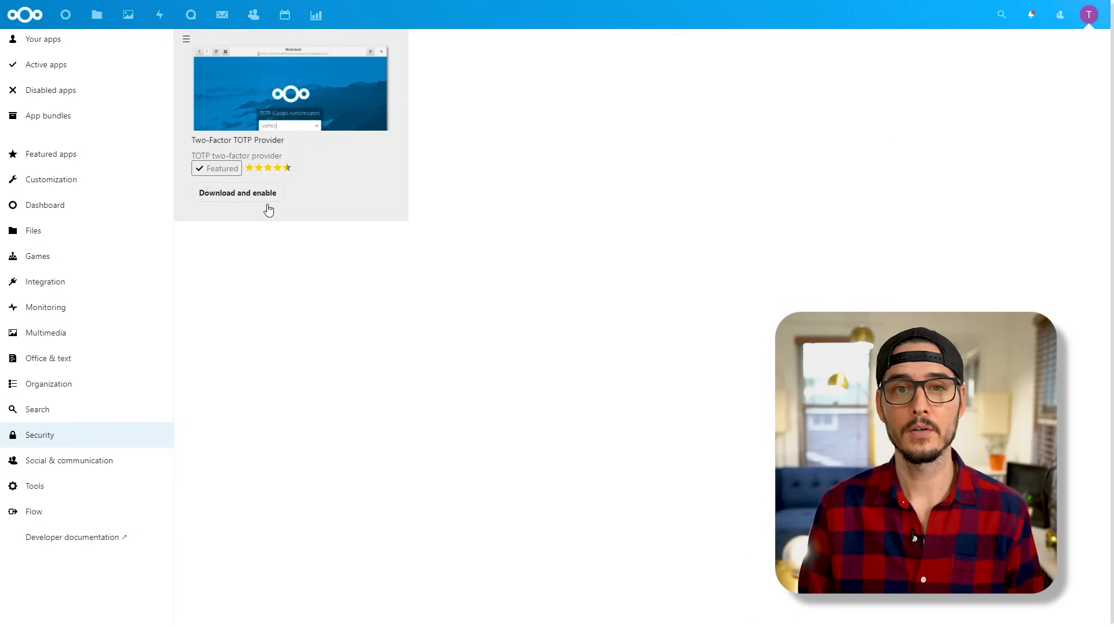
mouse_move(242, 255)
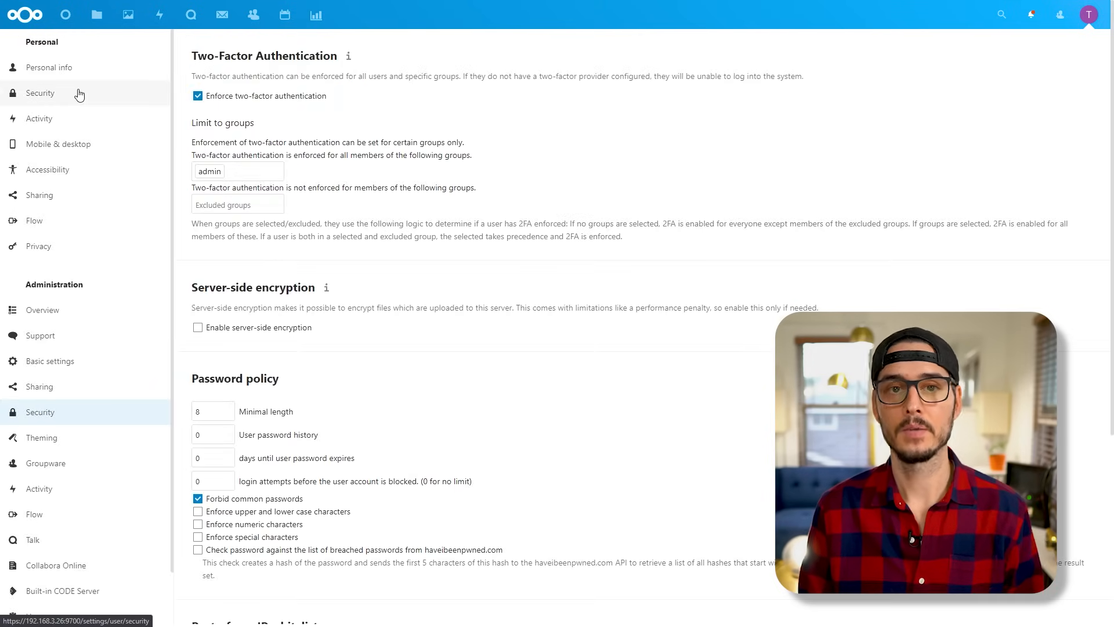
- Enable TOTP in Personal Security and verify the authenticator test code
click(40, 93)
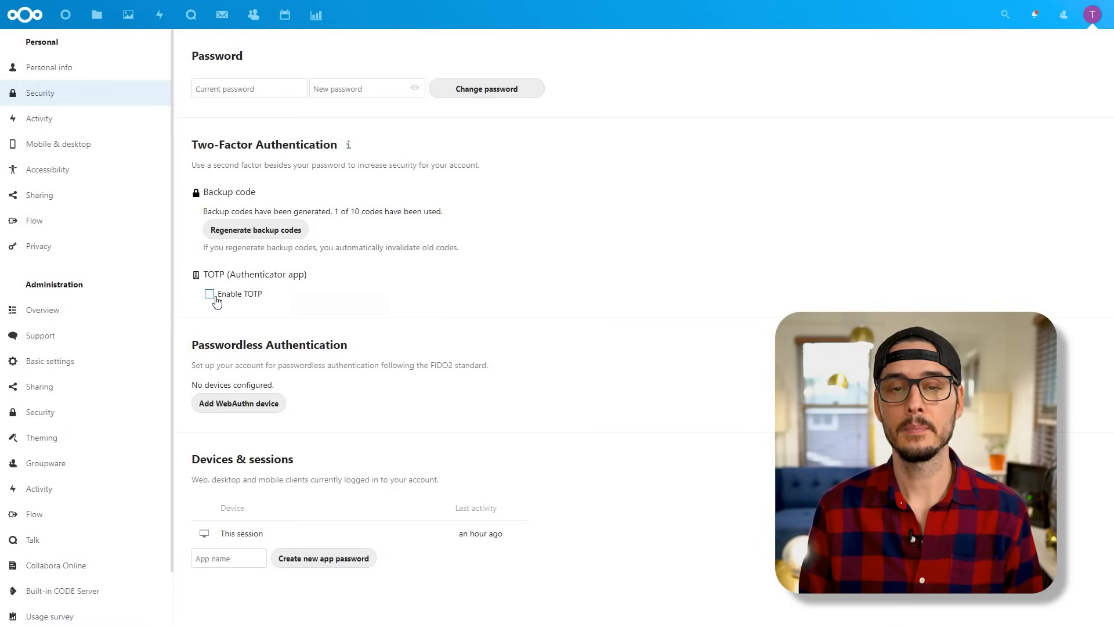
click(210, 294)
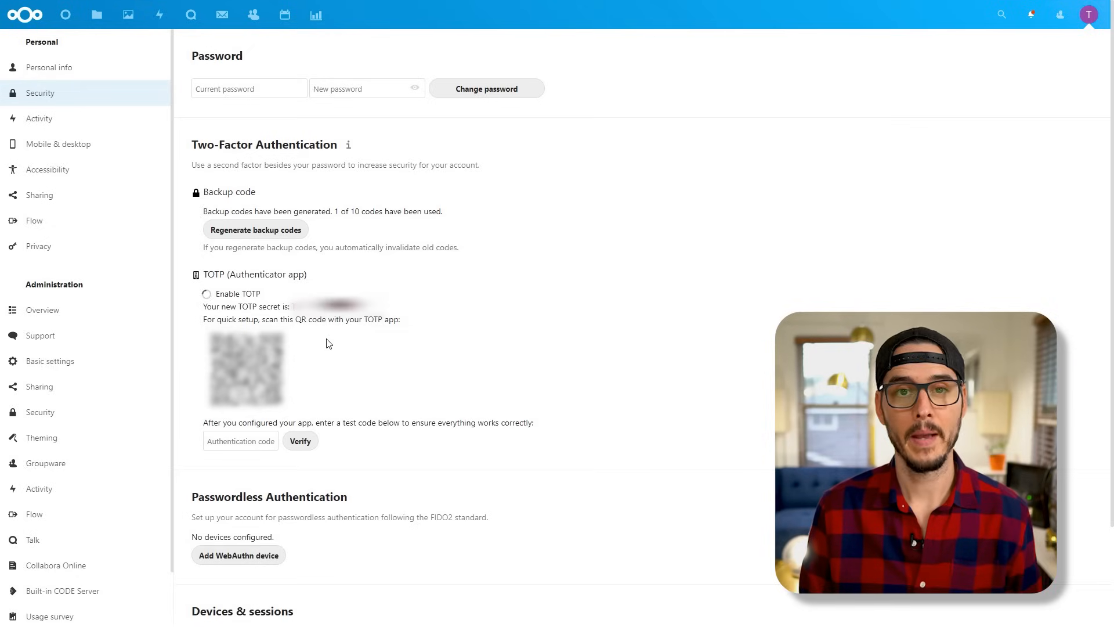
click(207, 293)
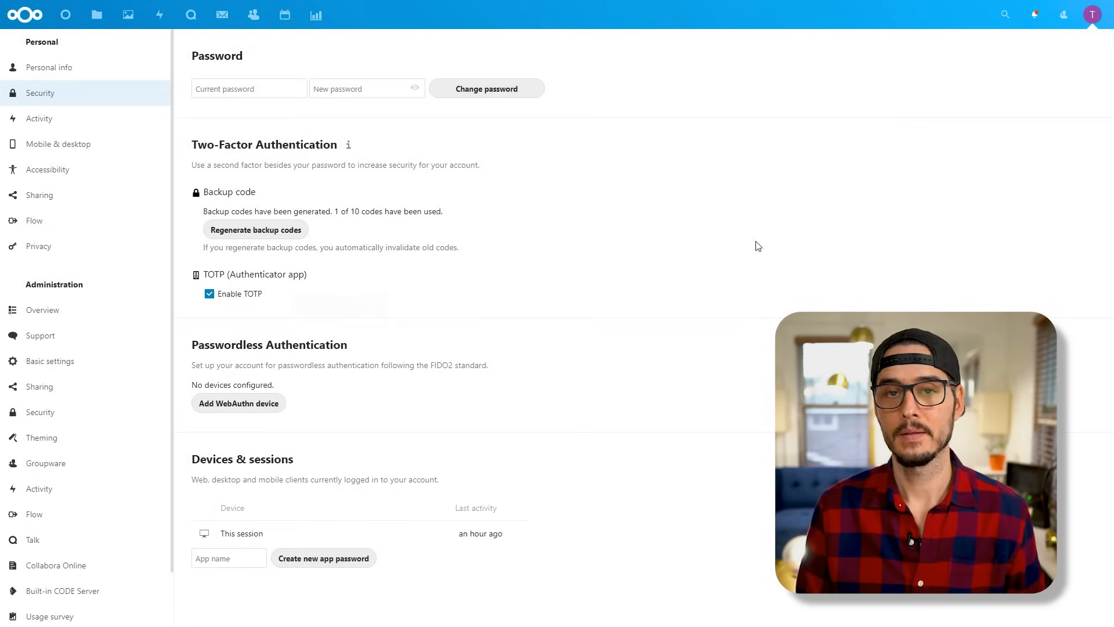
click(1092, 14)
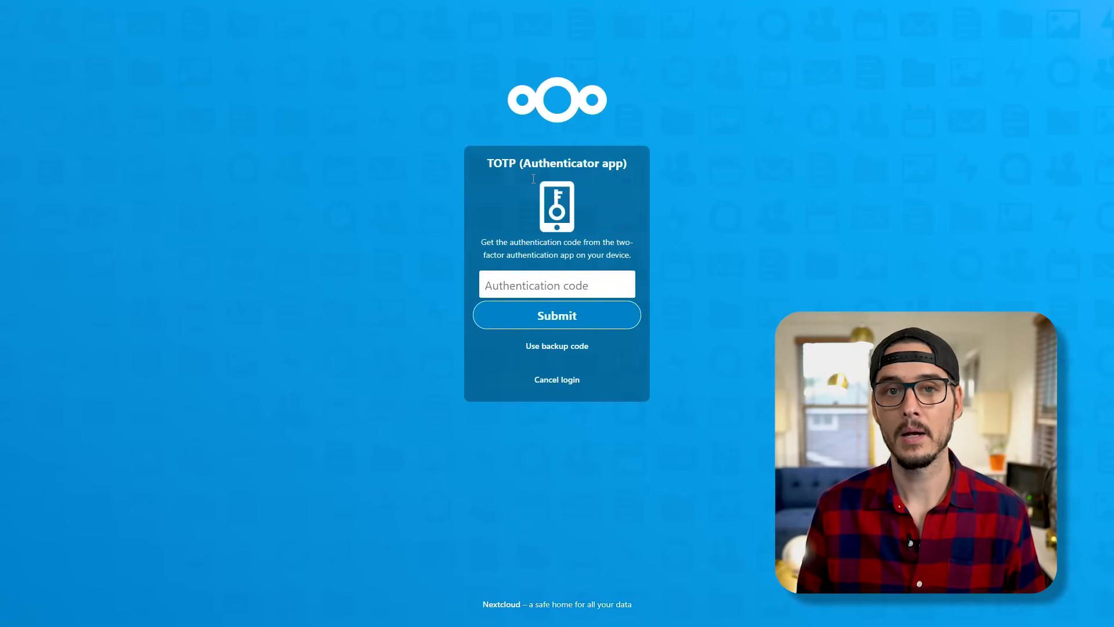
- Sign back in to Nextcloud to reach the authenticator app code prompt
click(556, 314)
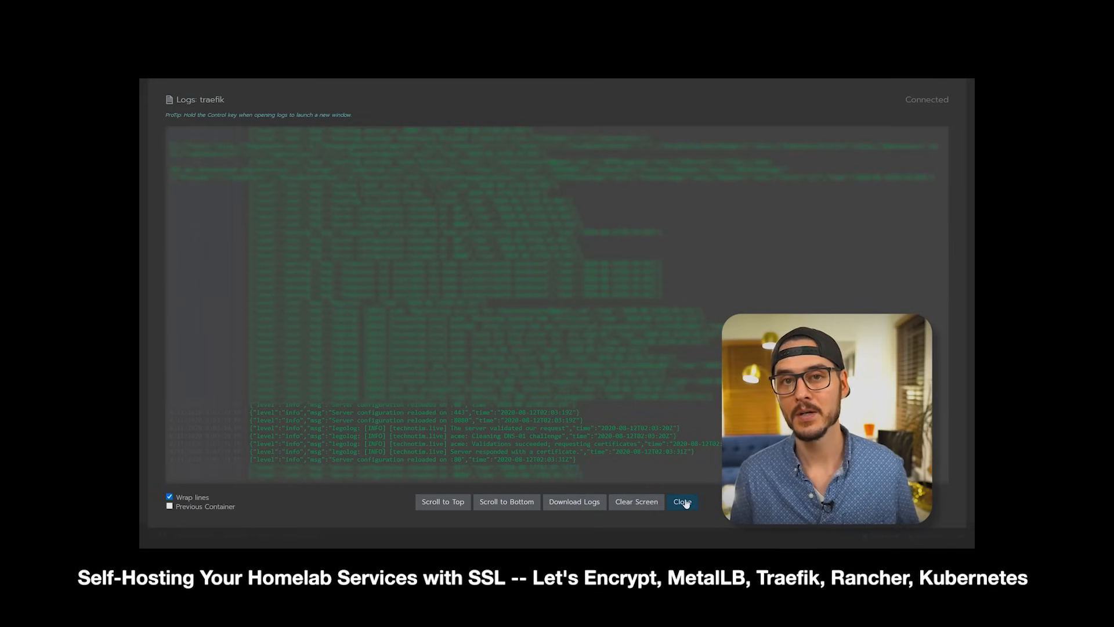
- Inspect technotim.live's padlock and page info to confirm its Let's Encrypt-verified encryption
click(681, 500)
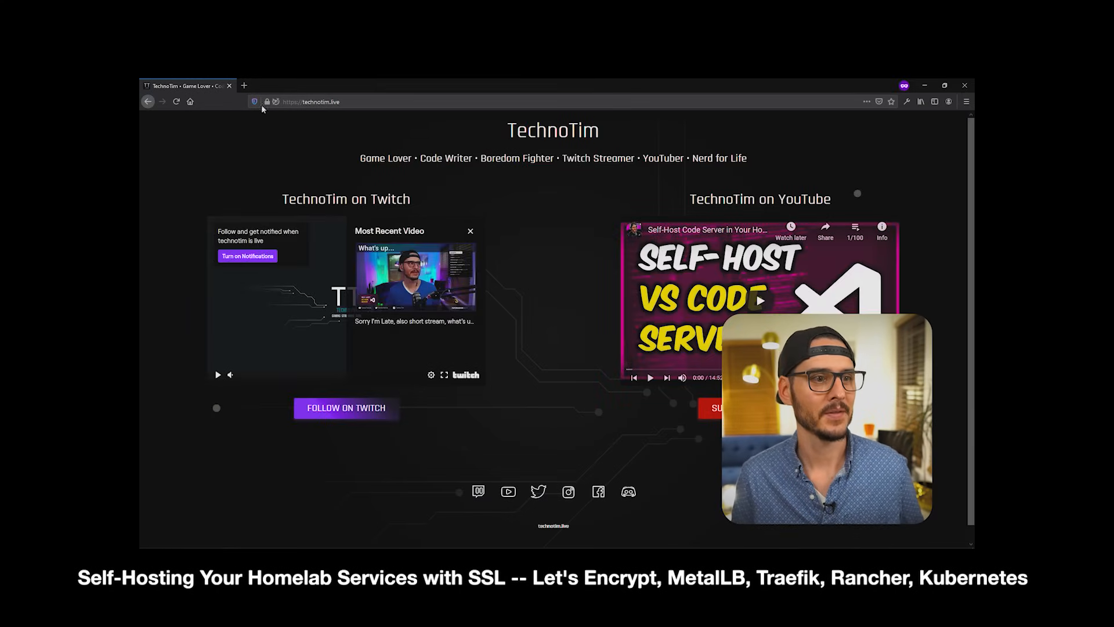
click(265, 101)
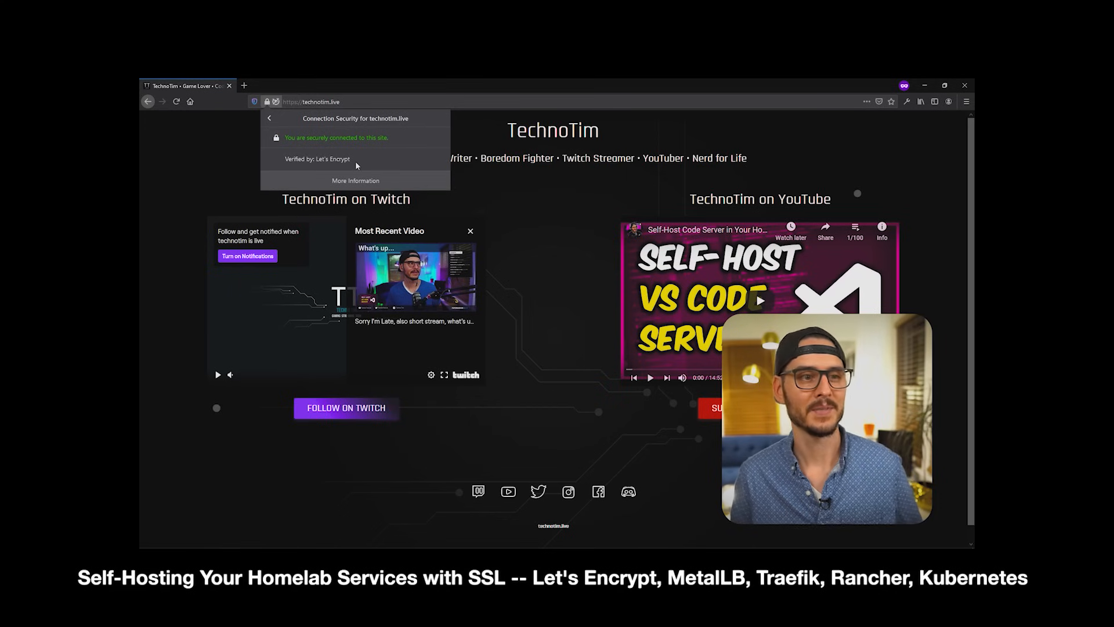
click(355, 180)
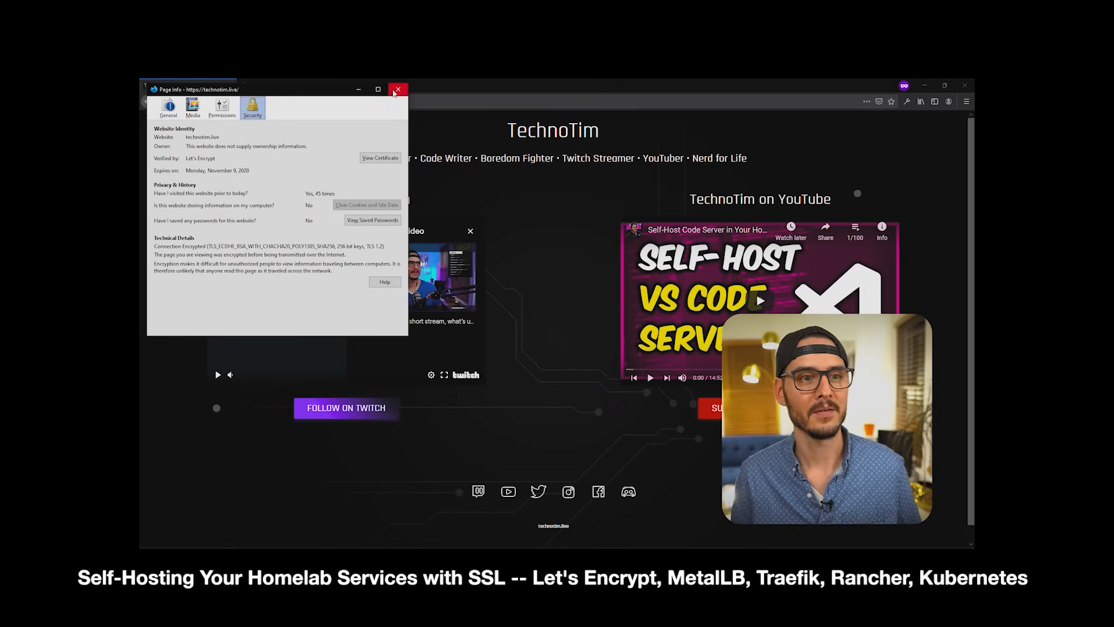
click(398, 89)
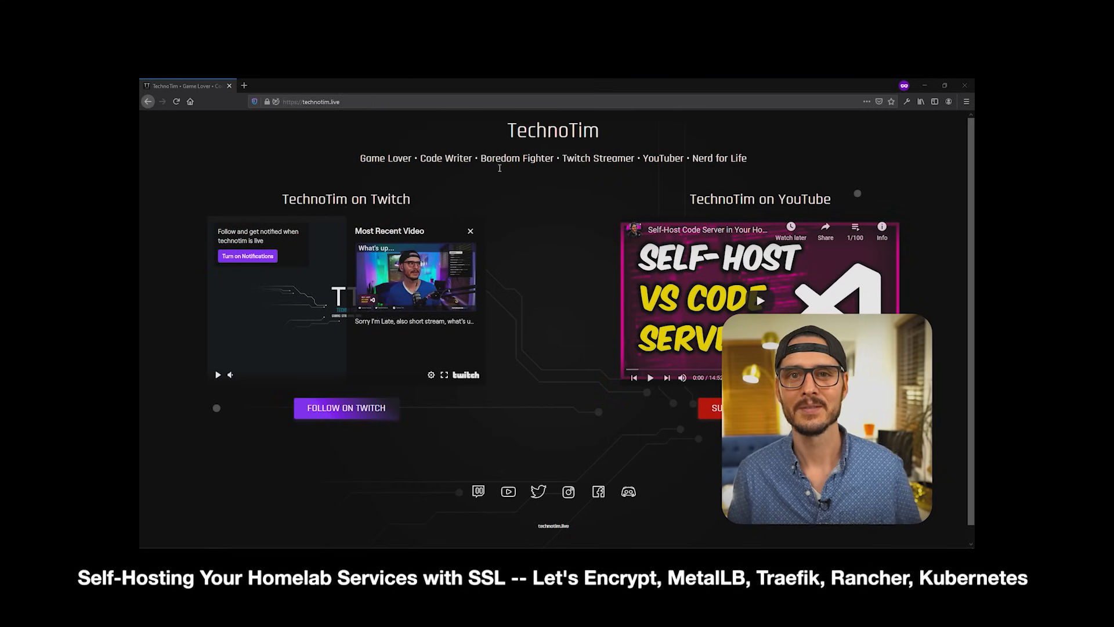